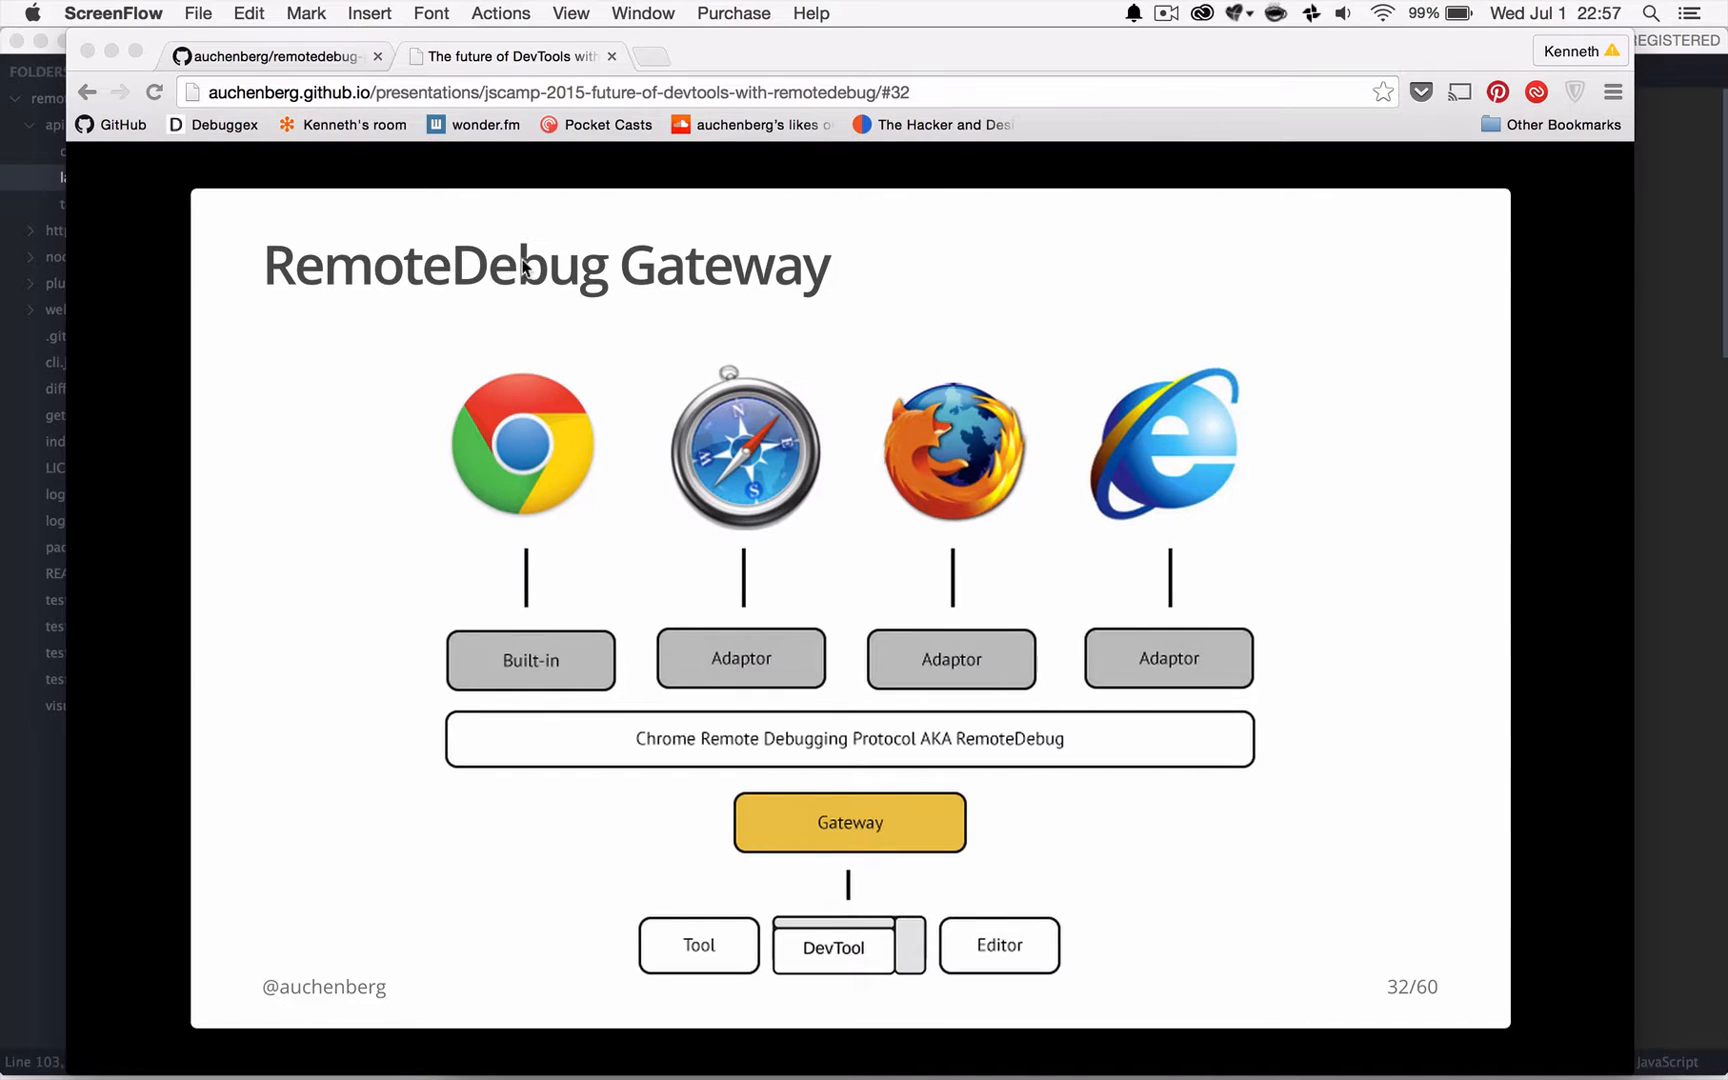
mouse_move(756, 328)
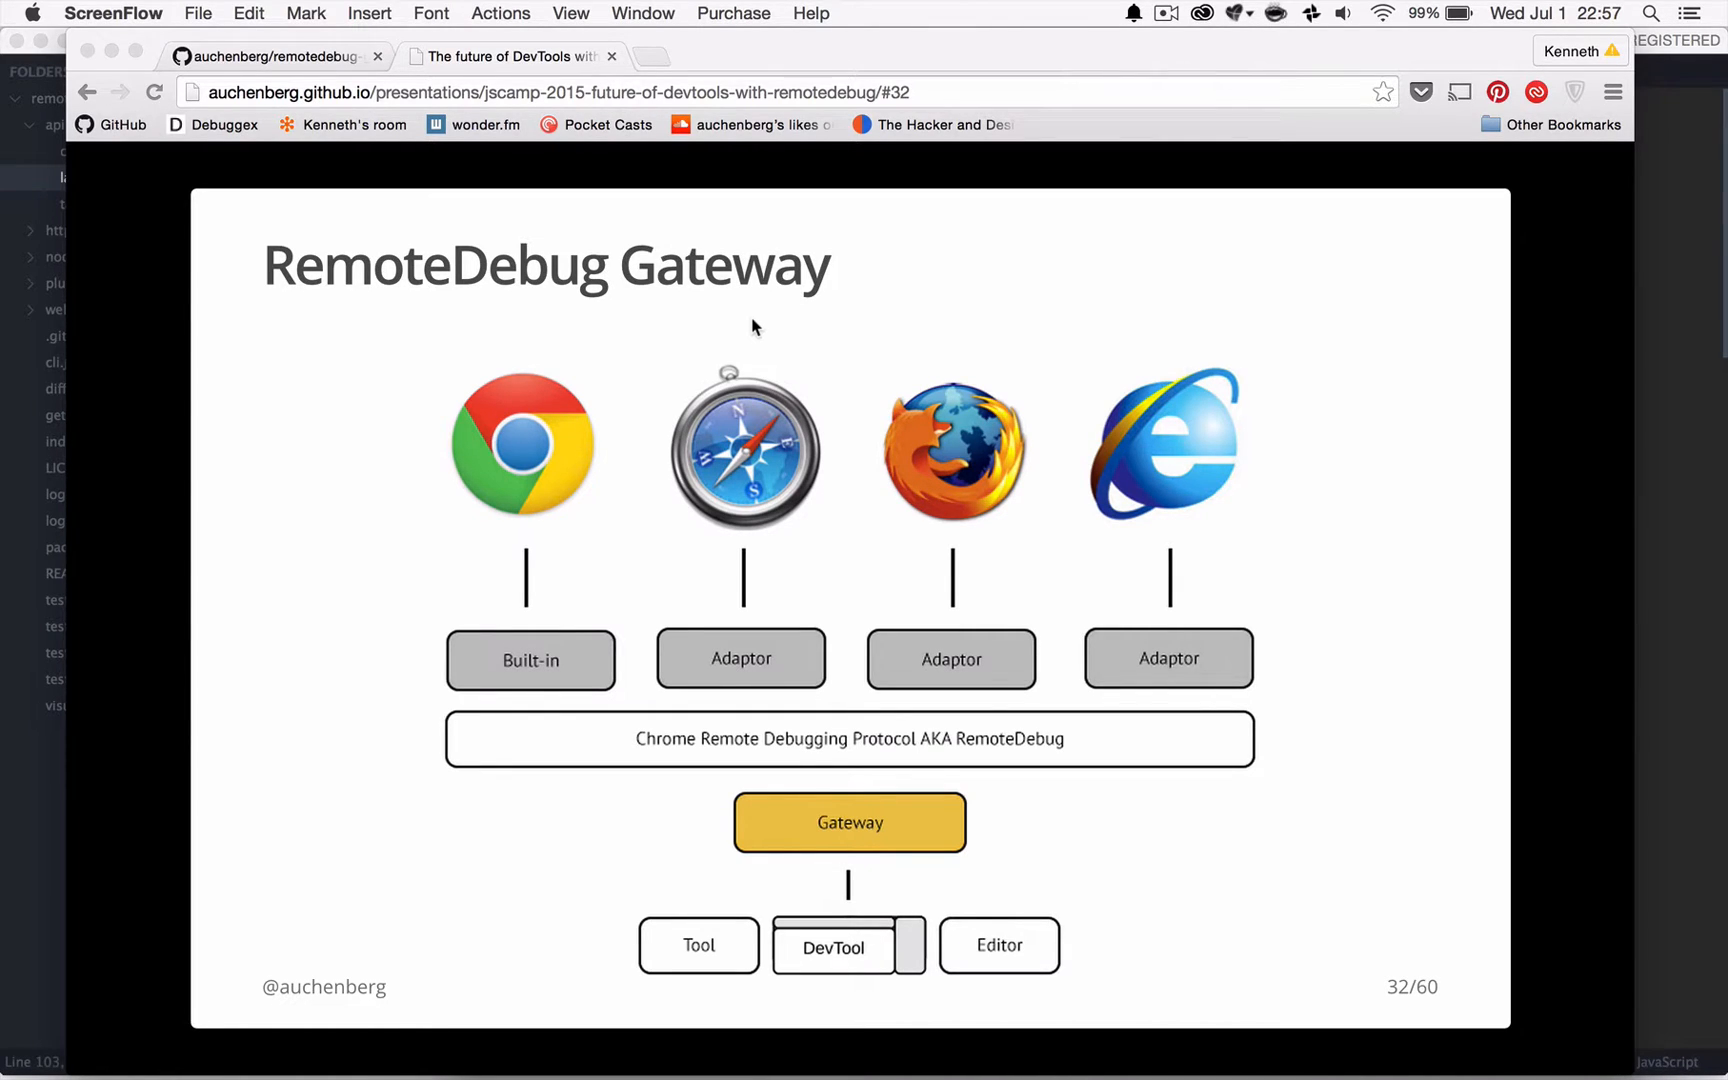
mouse_move(518, 636)
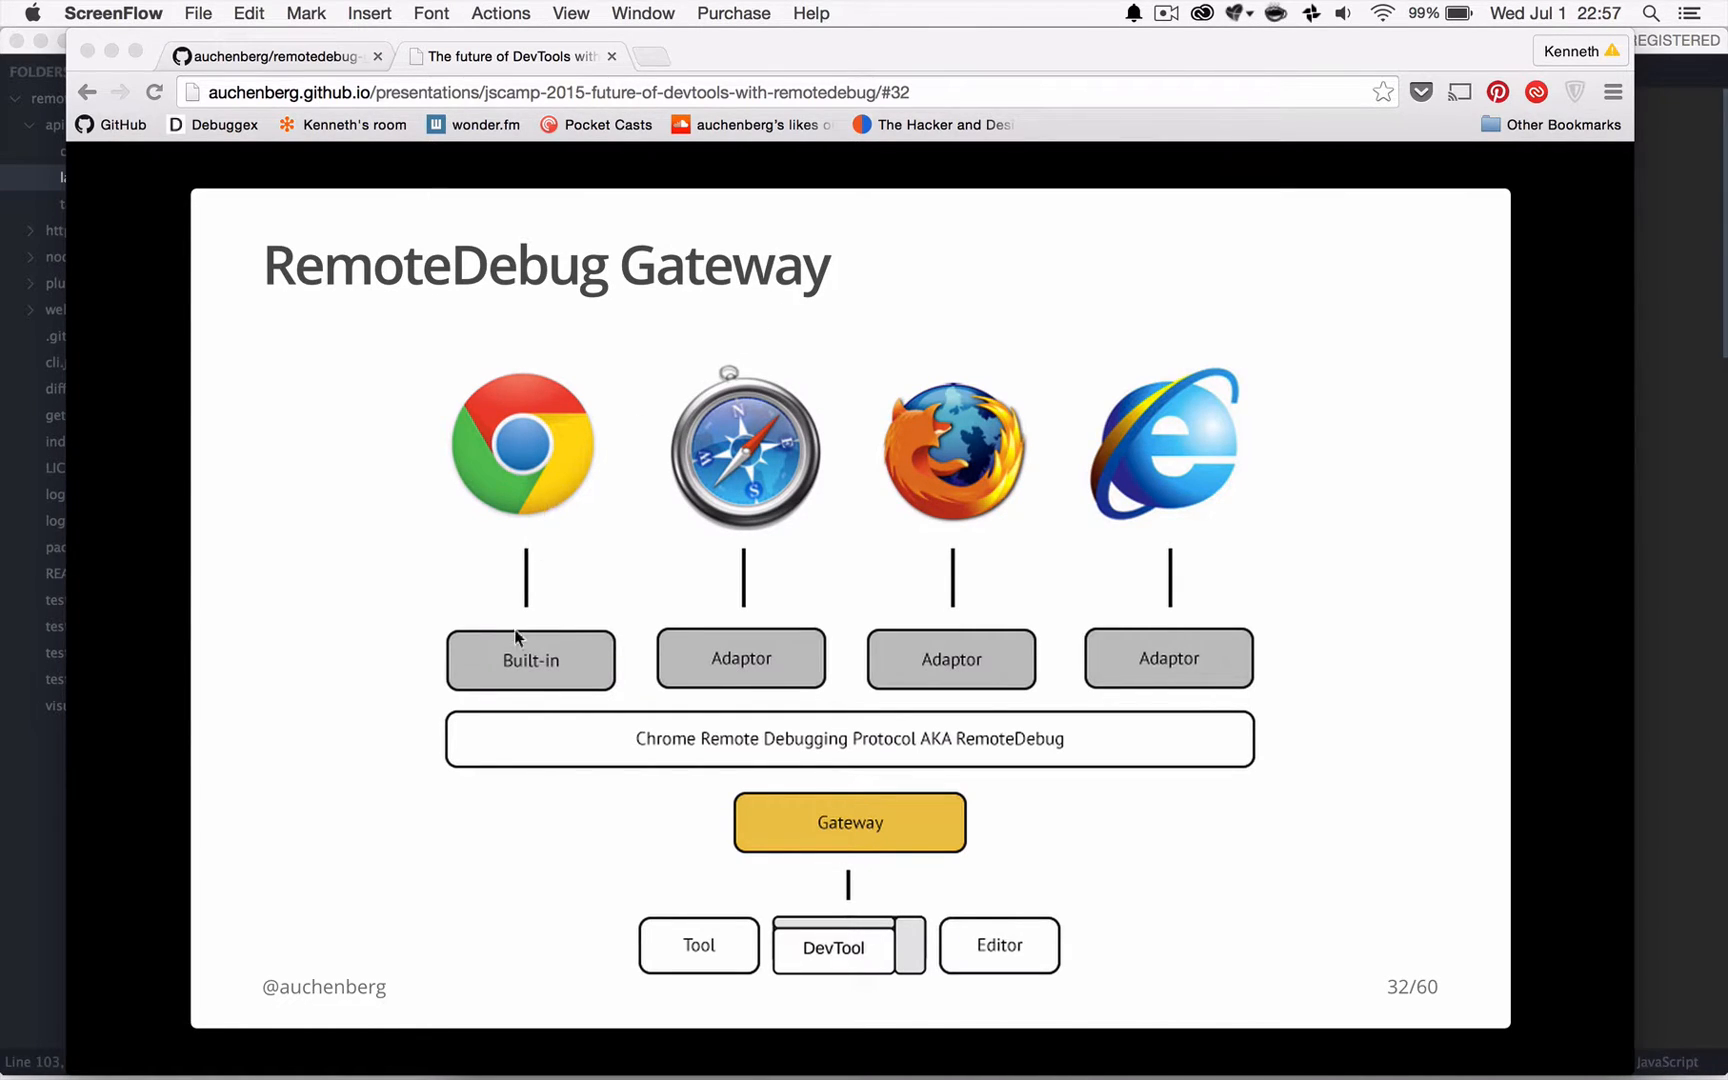
mouse_move(728, 674)
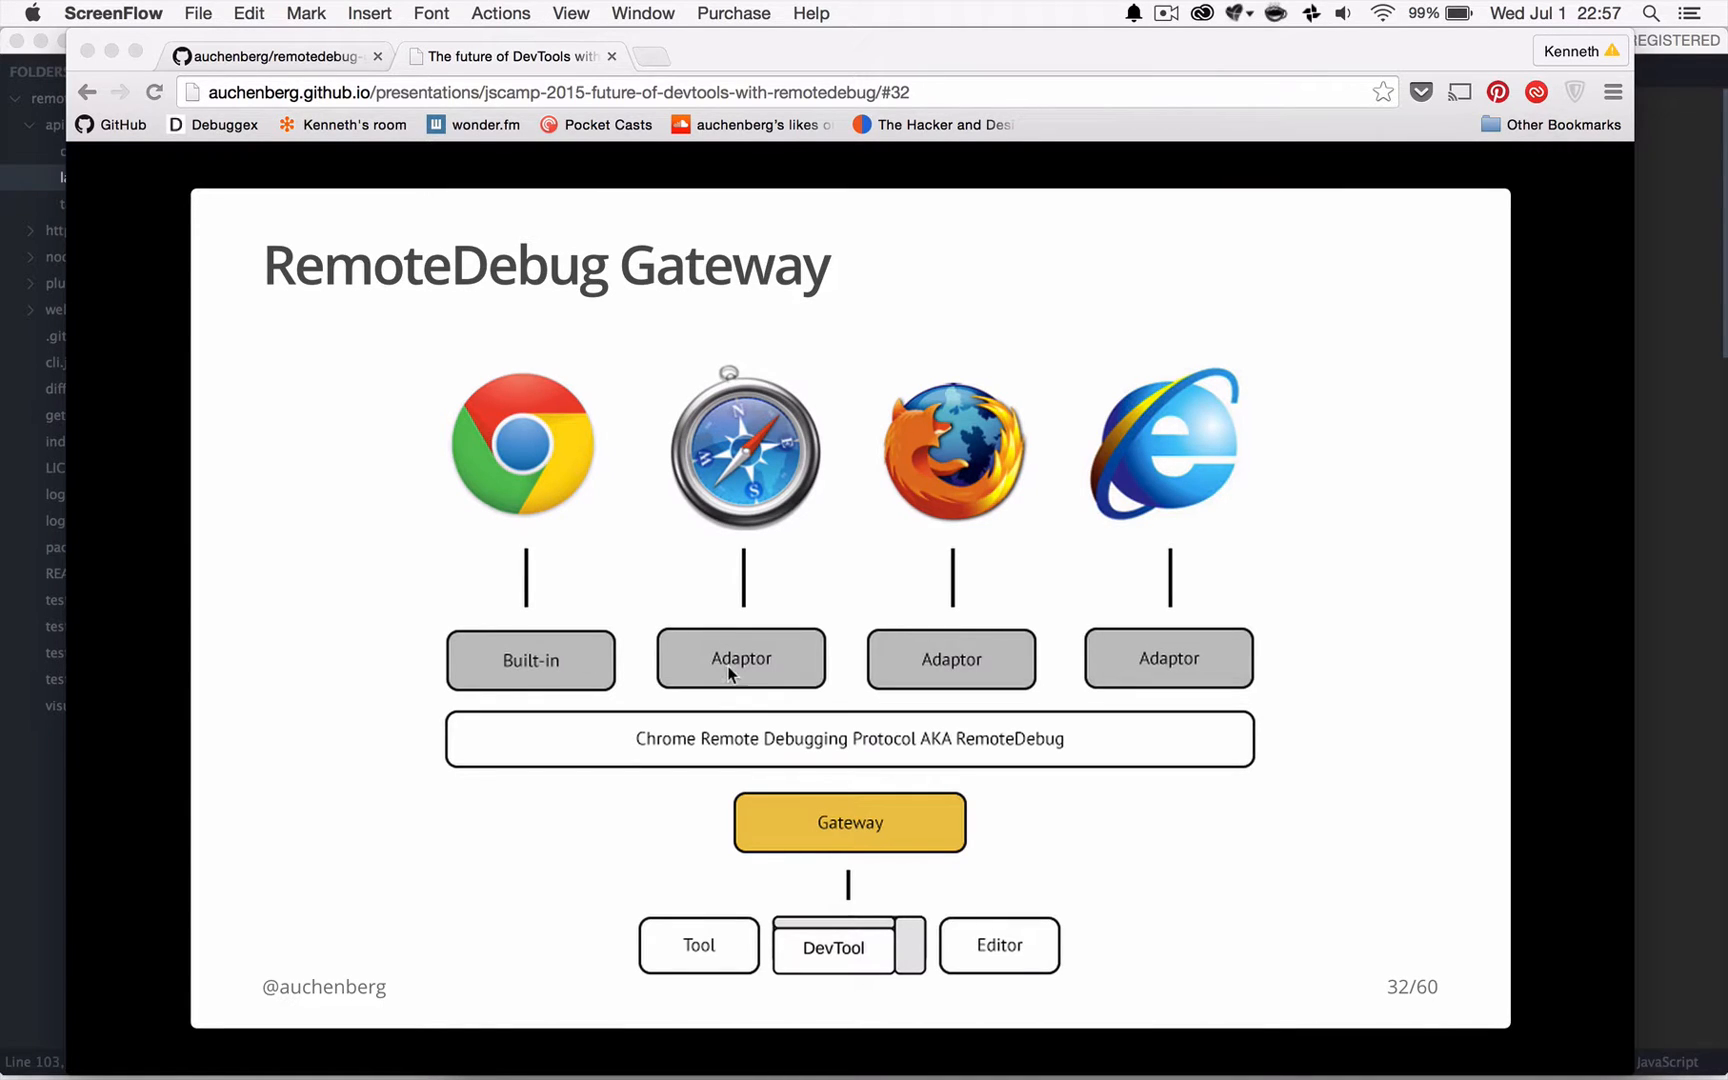
mouse_move(1108, 780)
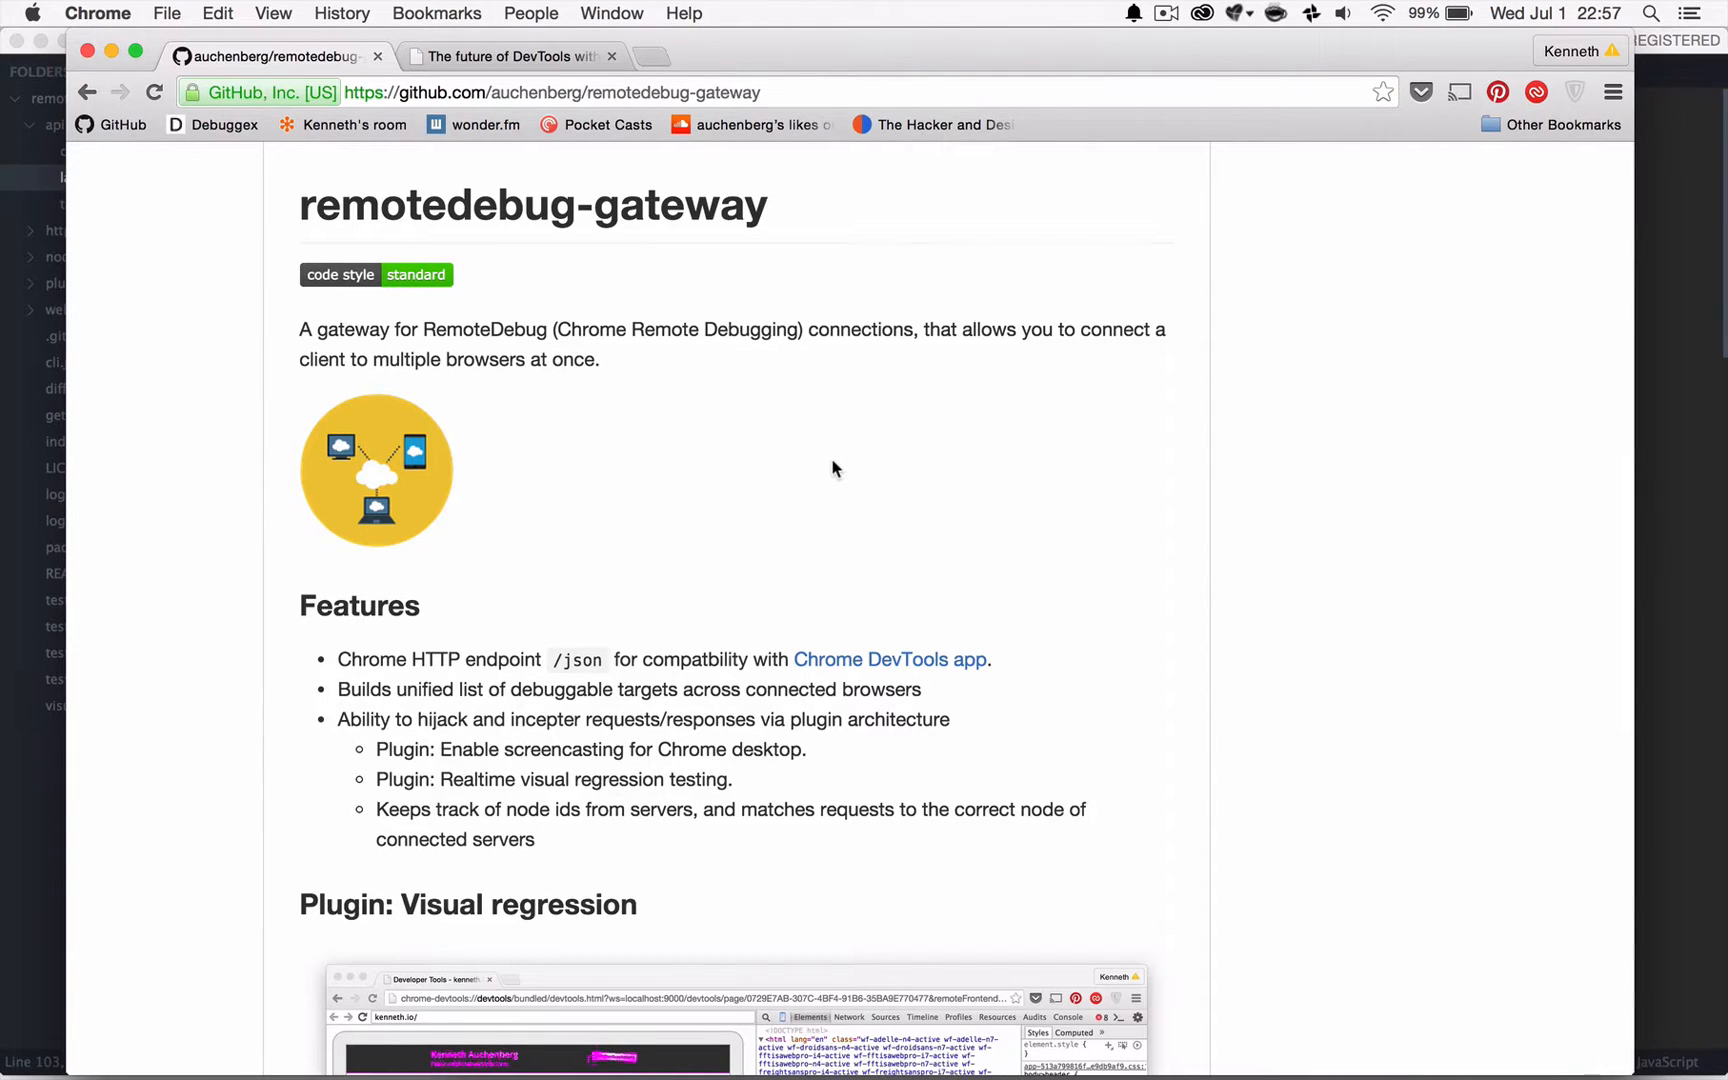
mouse_move(986, 538)
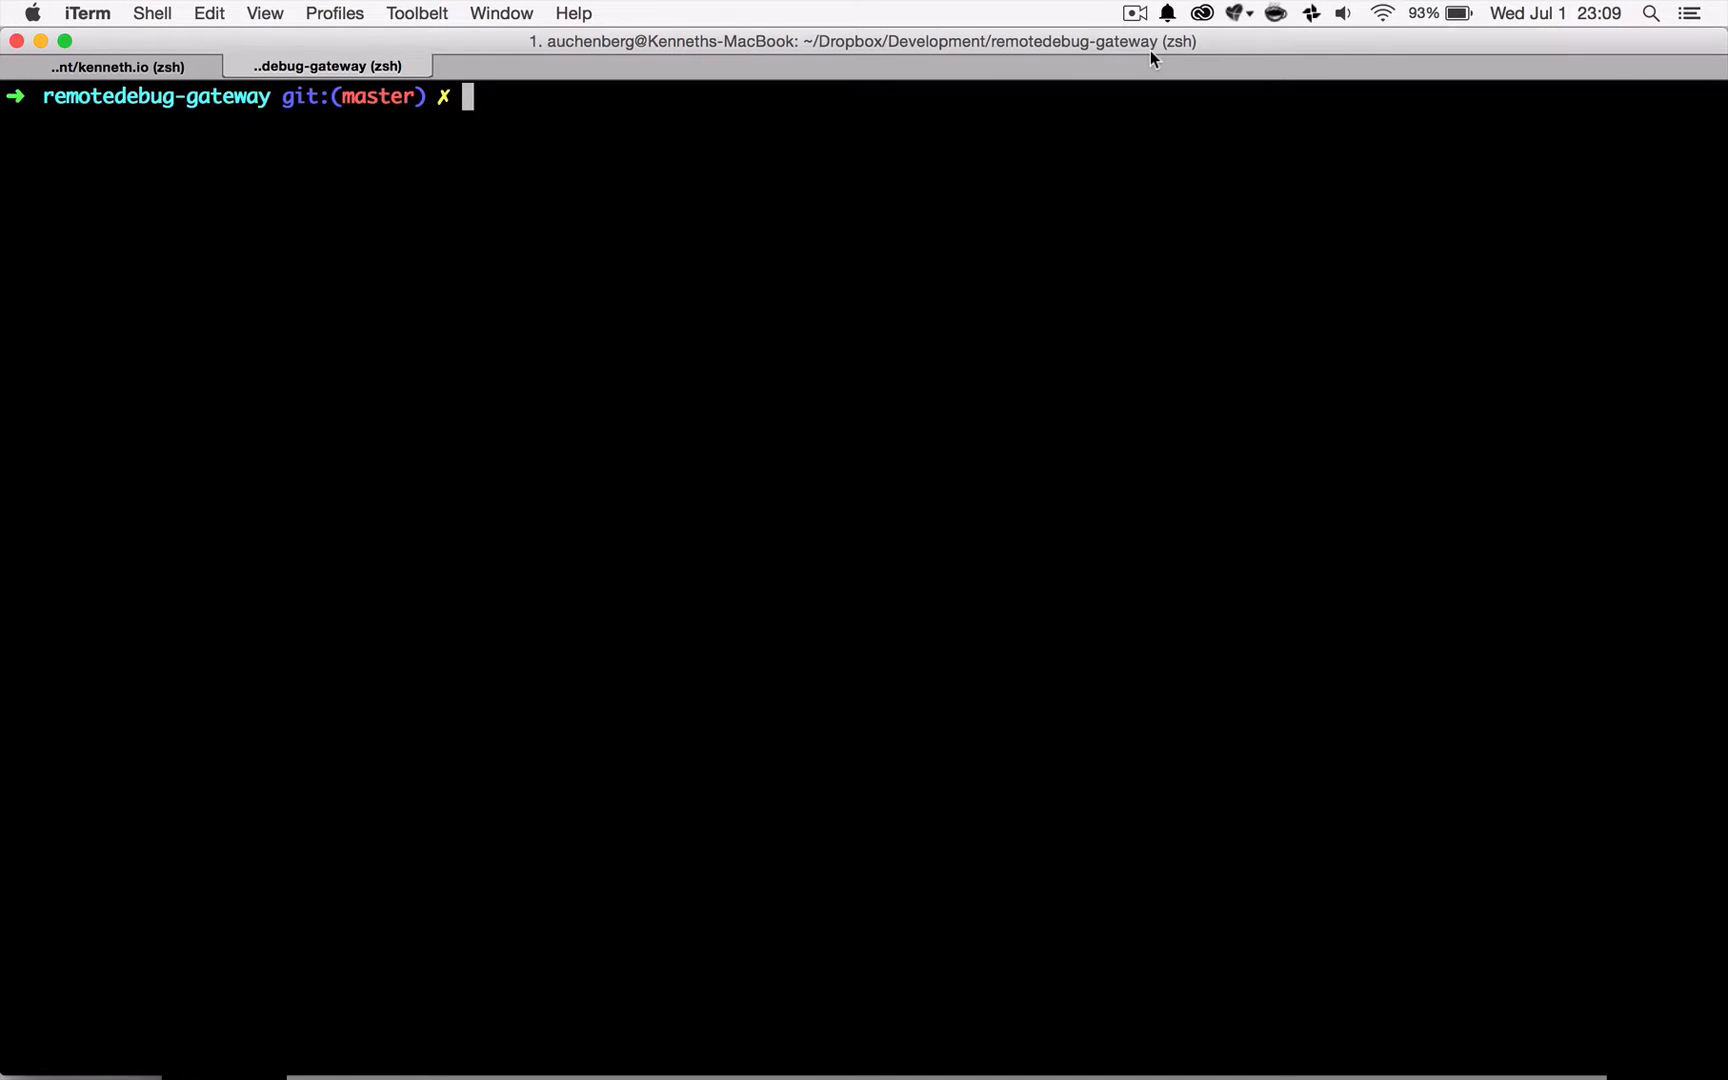
type("rd-gateway http://kenneth.io/ -b opera,chrome")
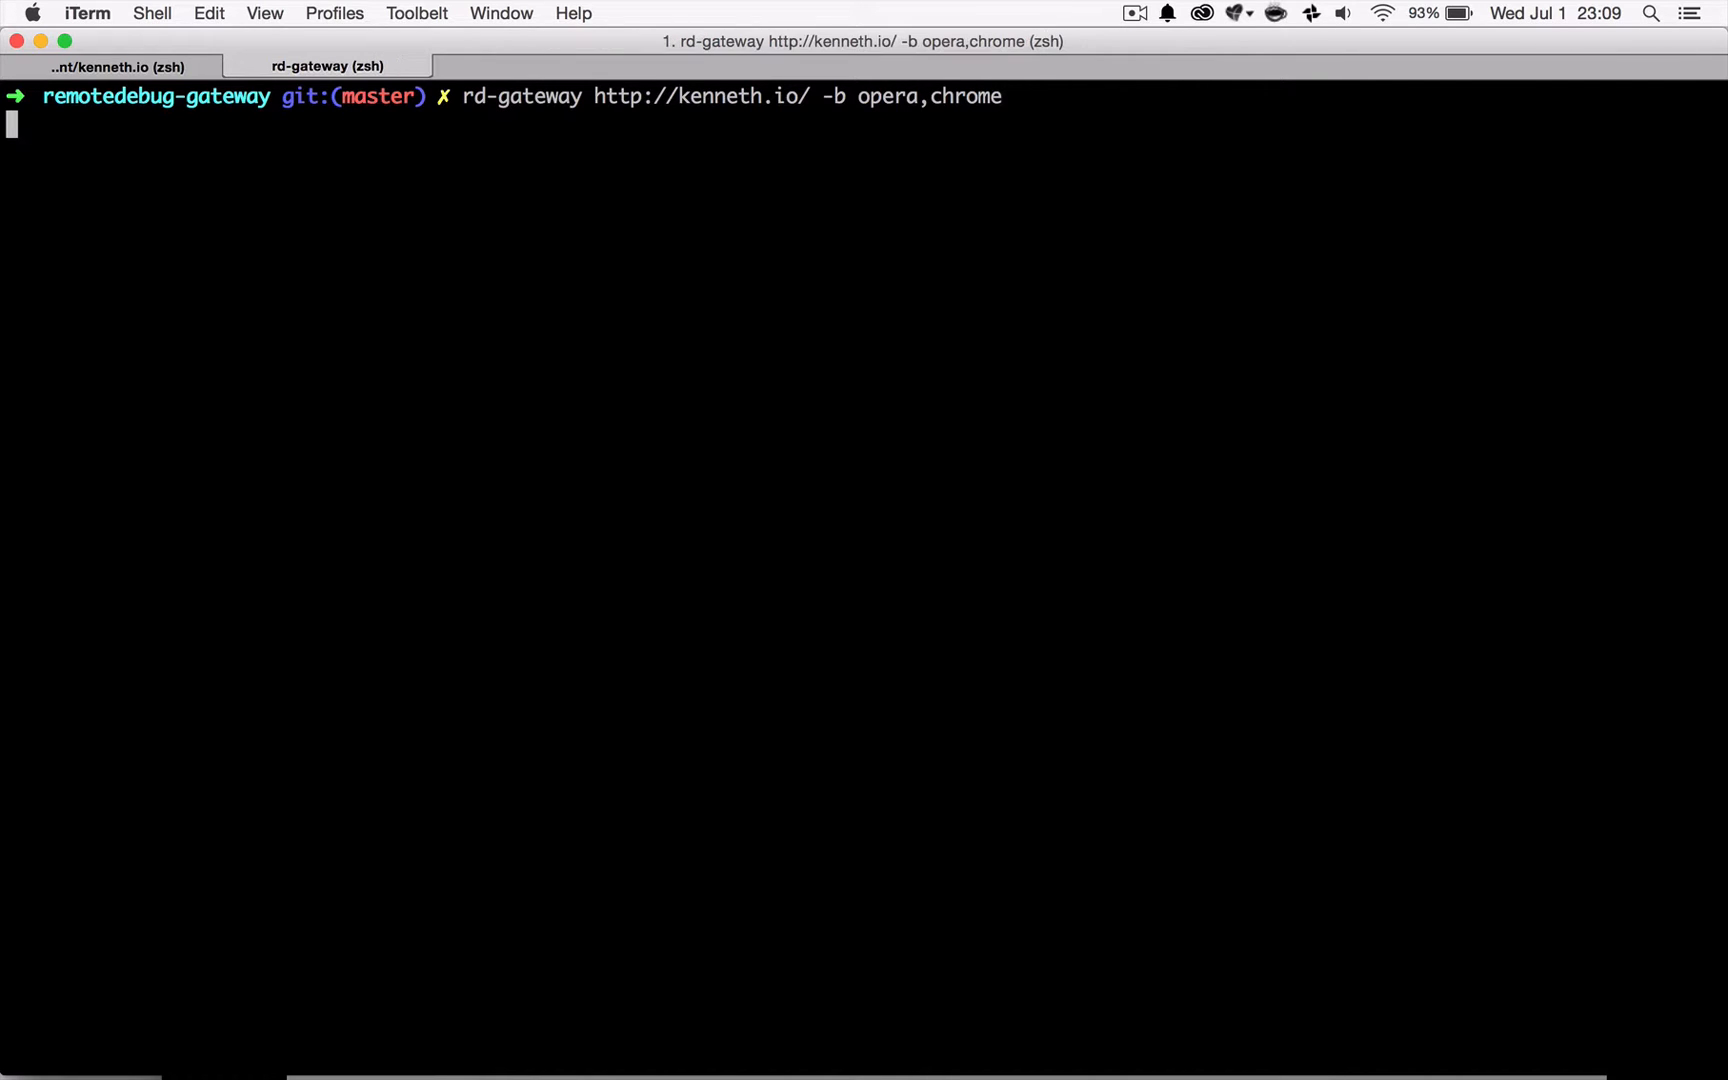
key("Return")
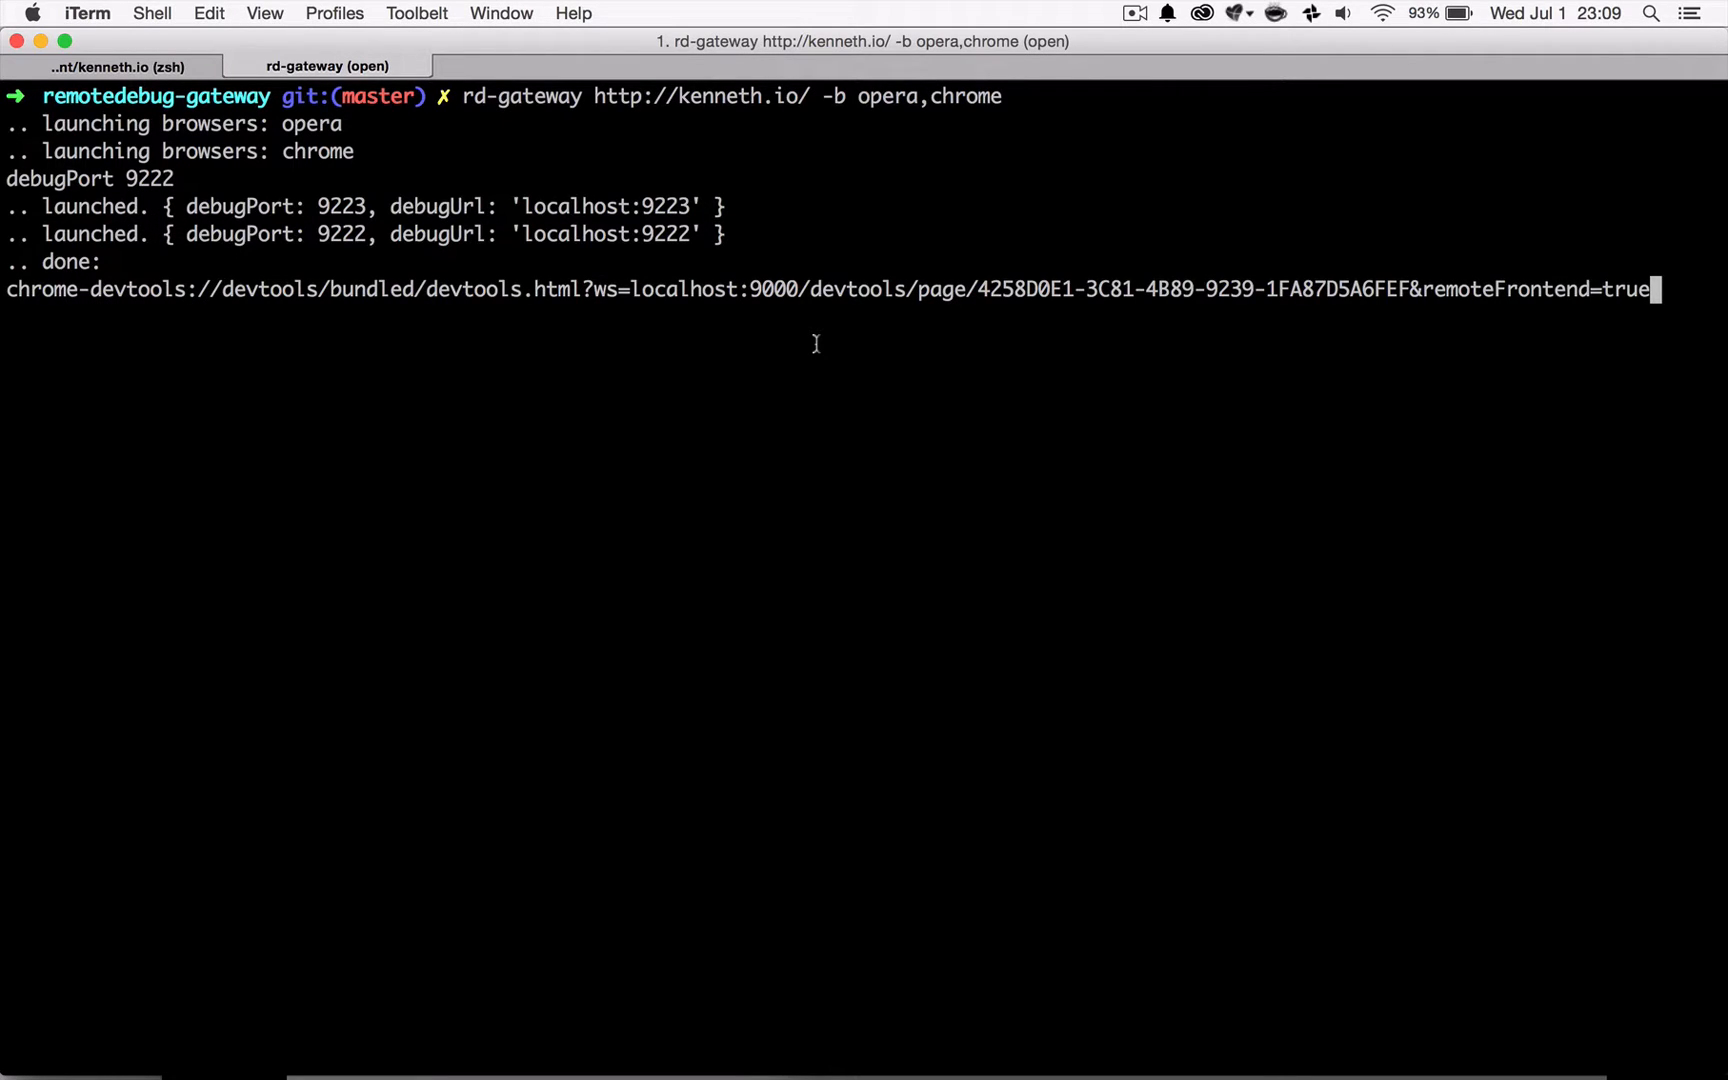
mouse_move(1126, 366)
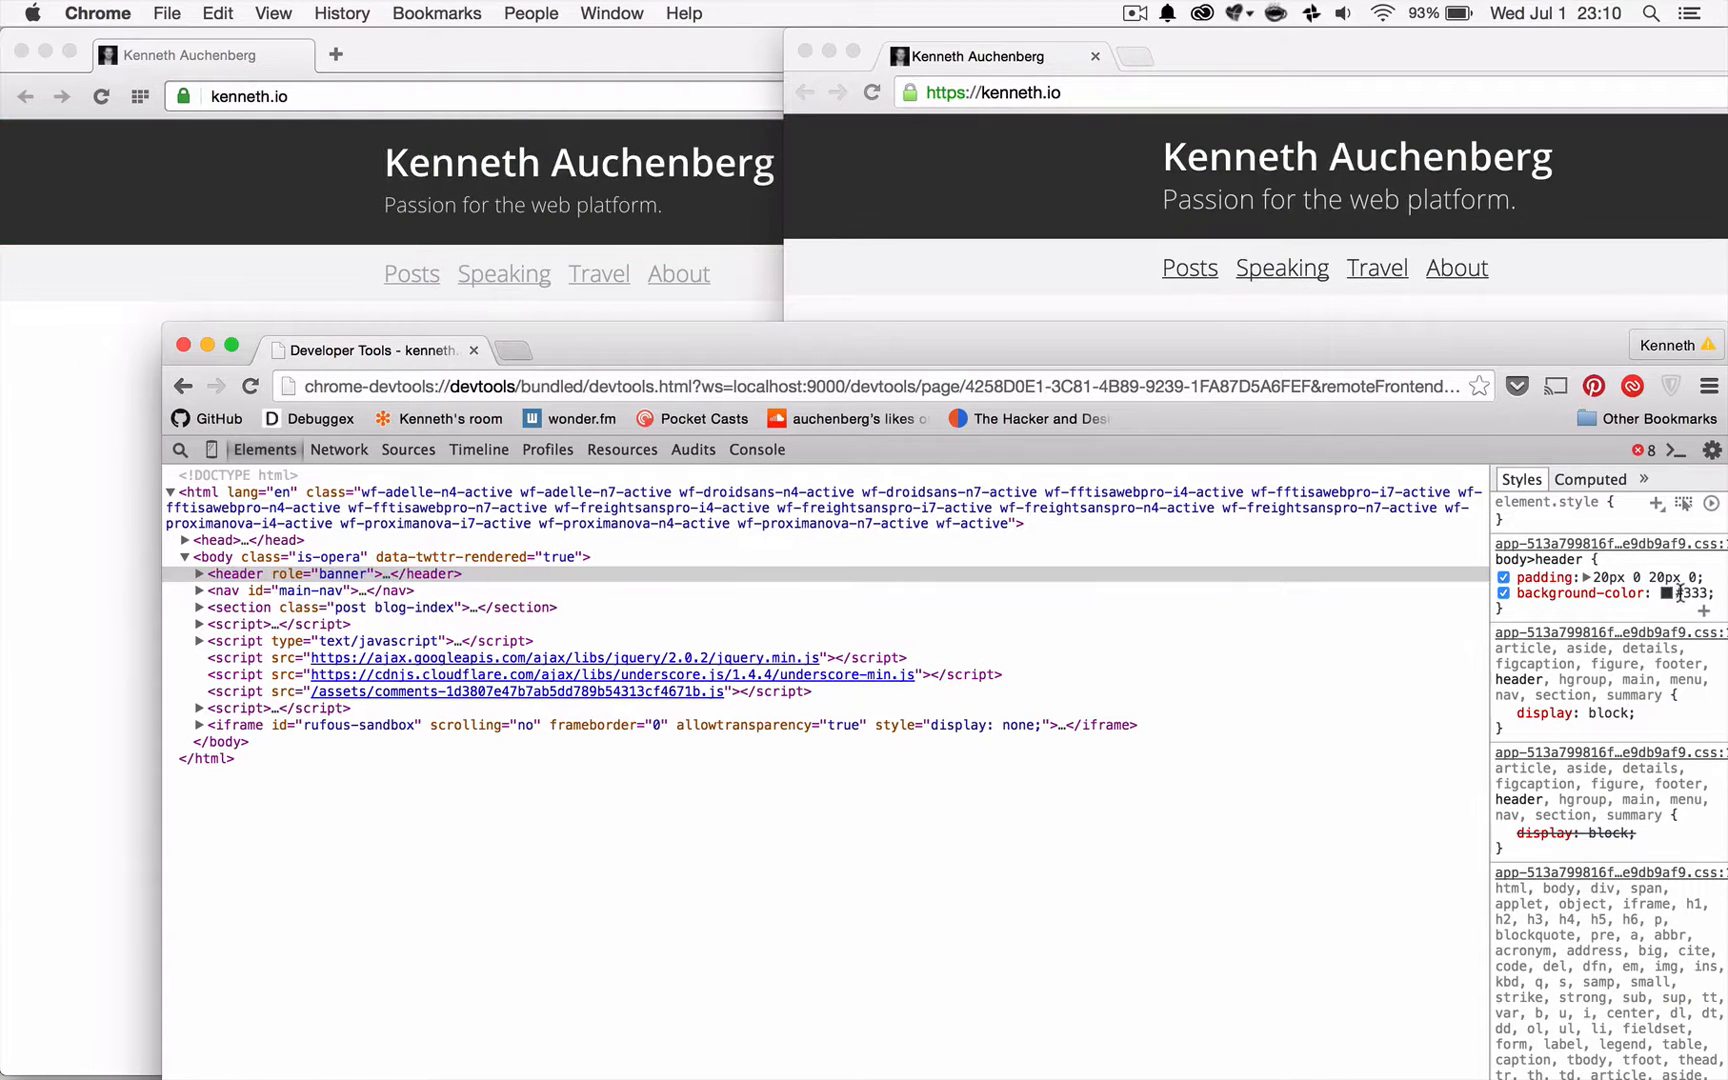
Change the body>header background-color from #333 to rebeccapurple
type("rebeccapurple")
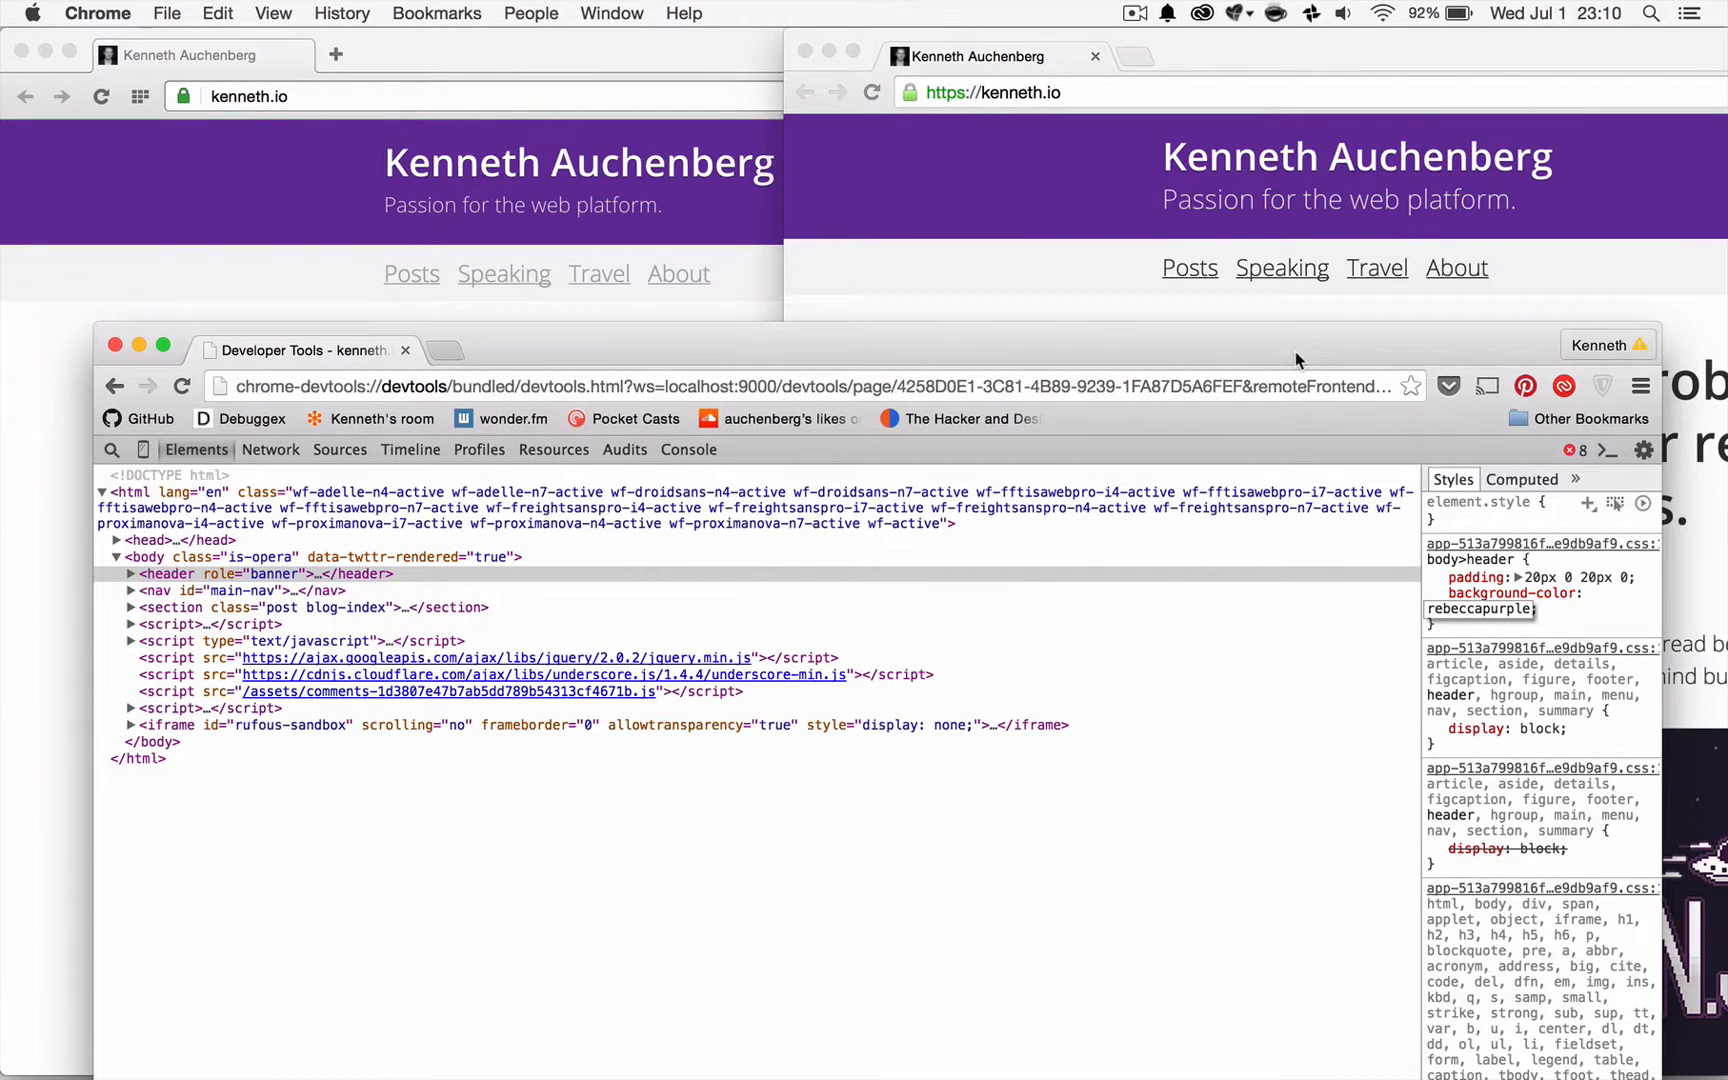
mouse_move(832, 482)
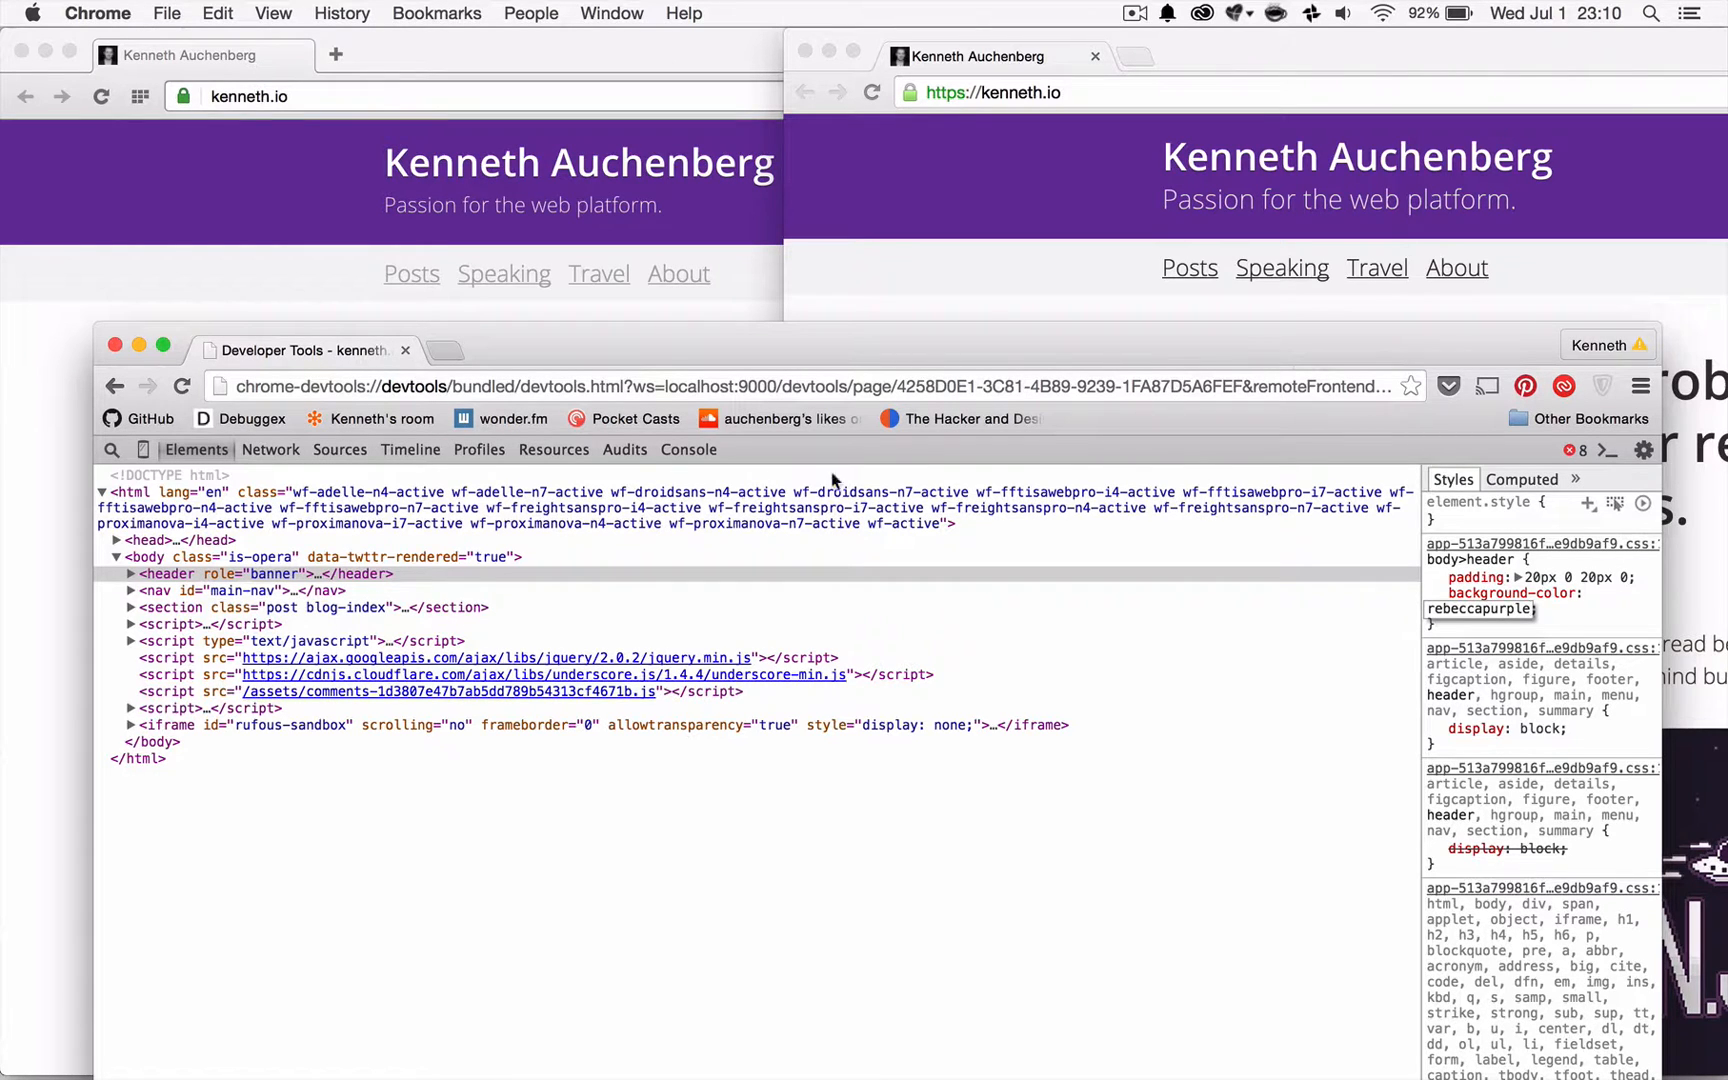
Run alert('Hello') from the Console and dismiss the resulting Hello alert in Opera
left_click(686, 448)
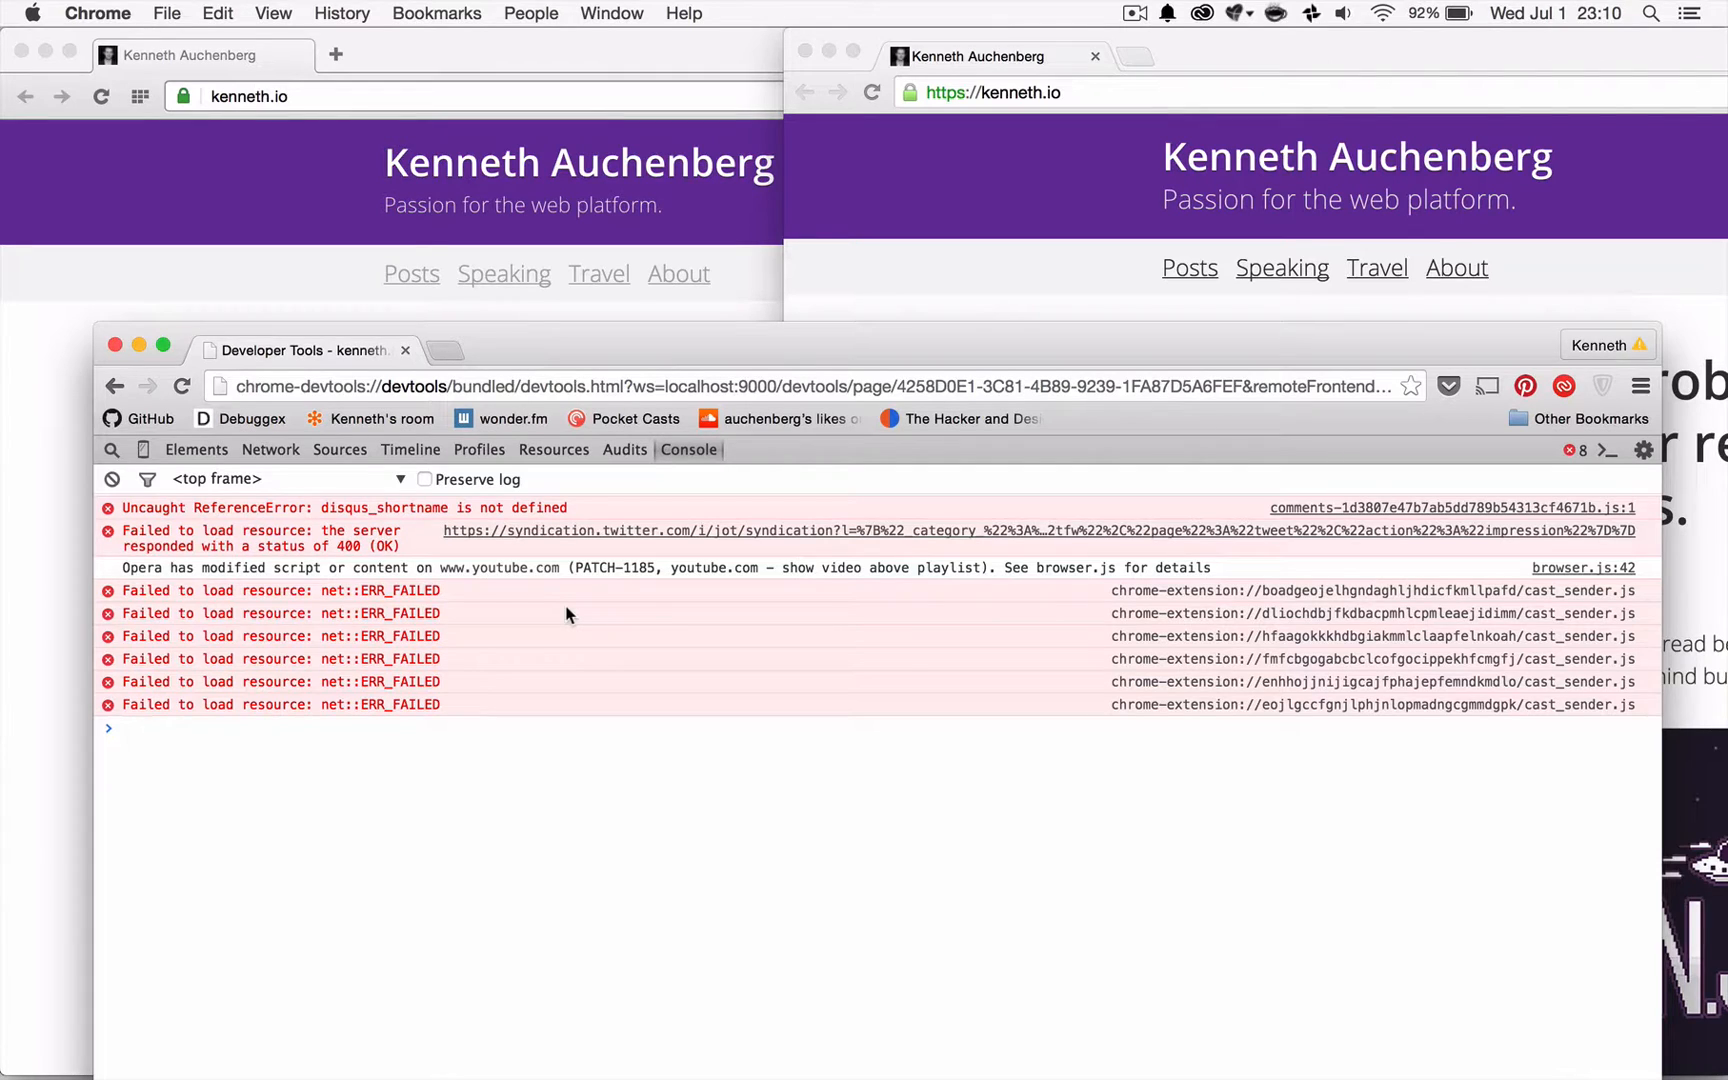
type("alert(")
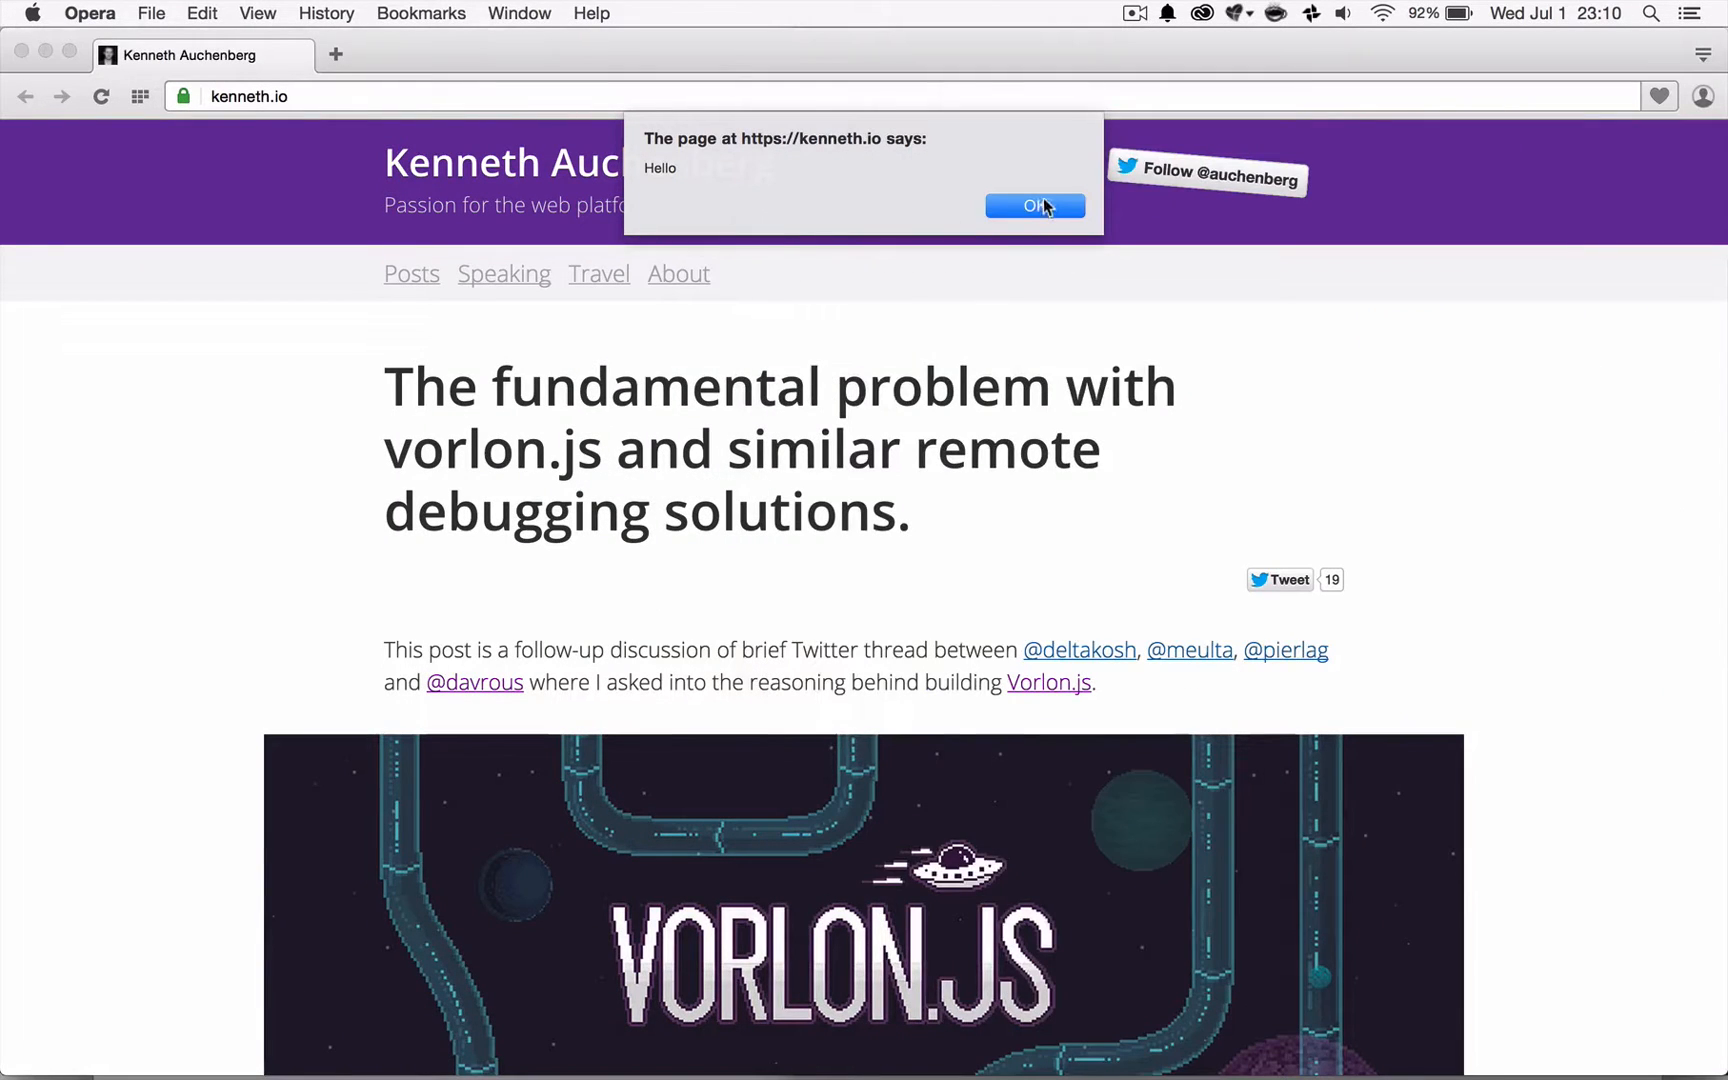
left_click(1034, 206)
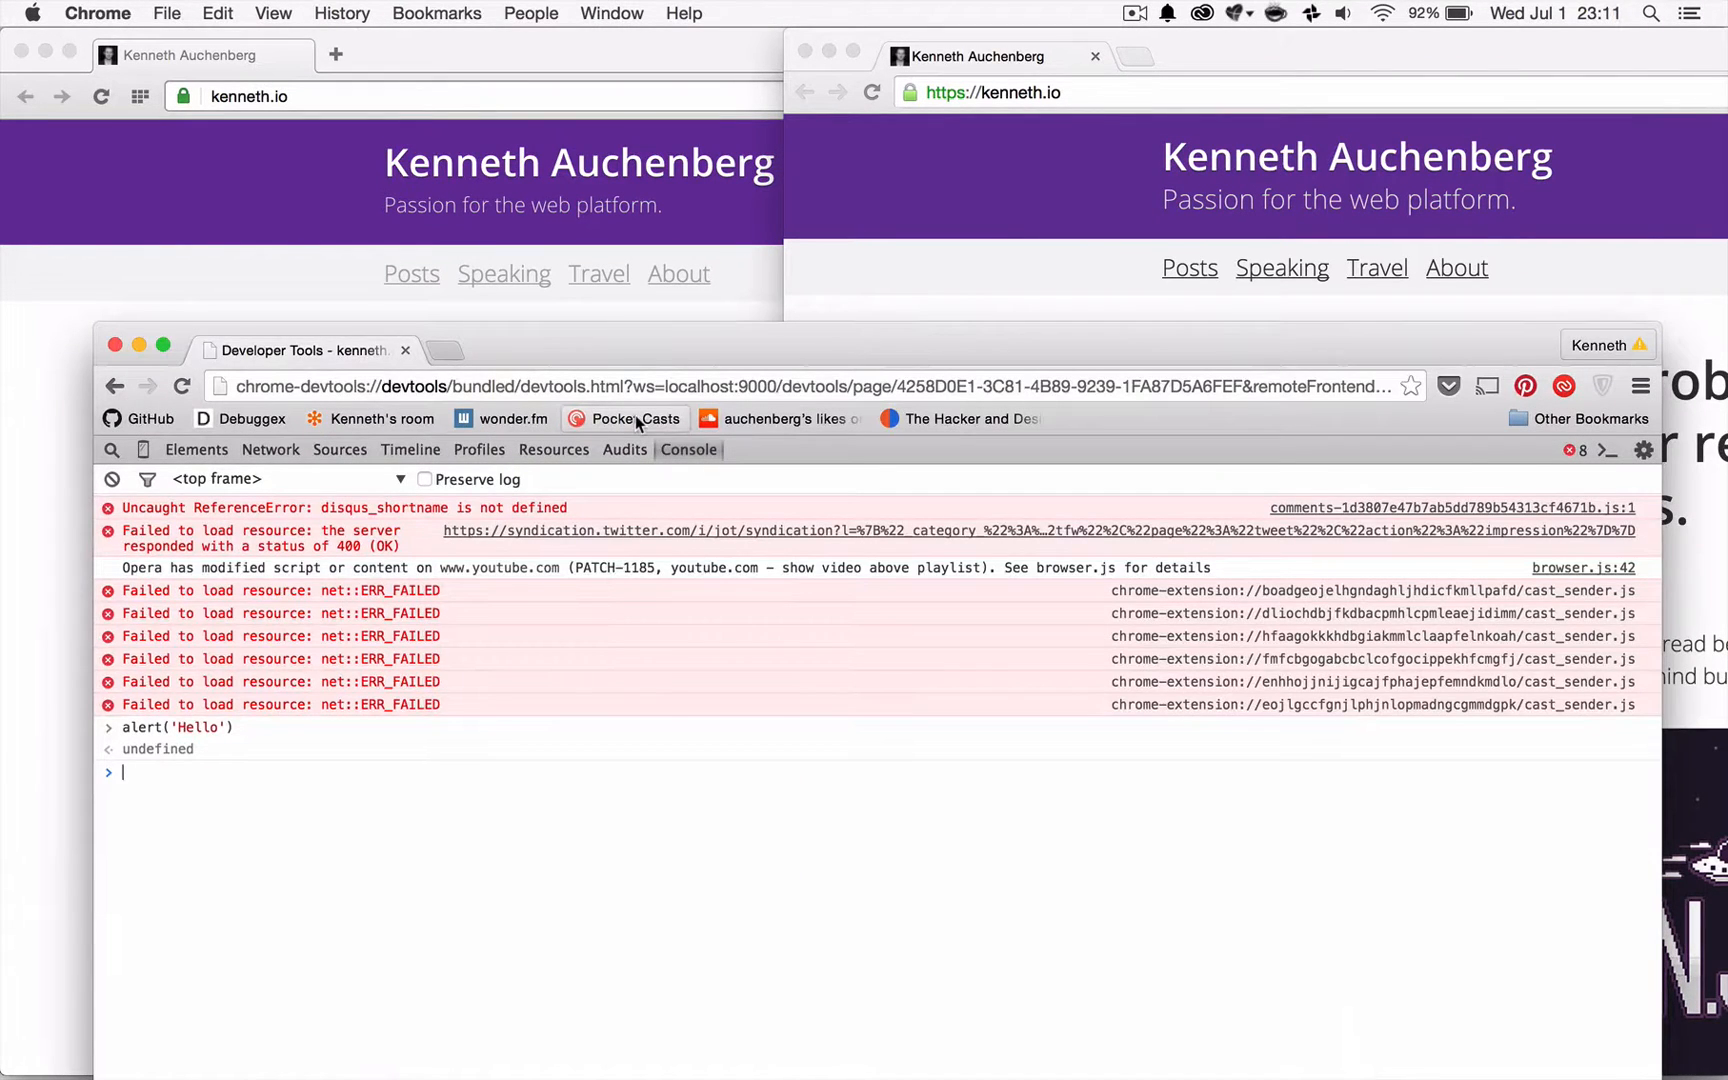
mouse_move(624, 418)
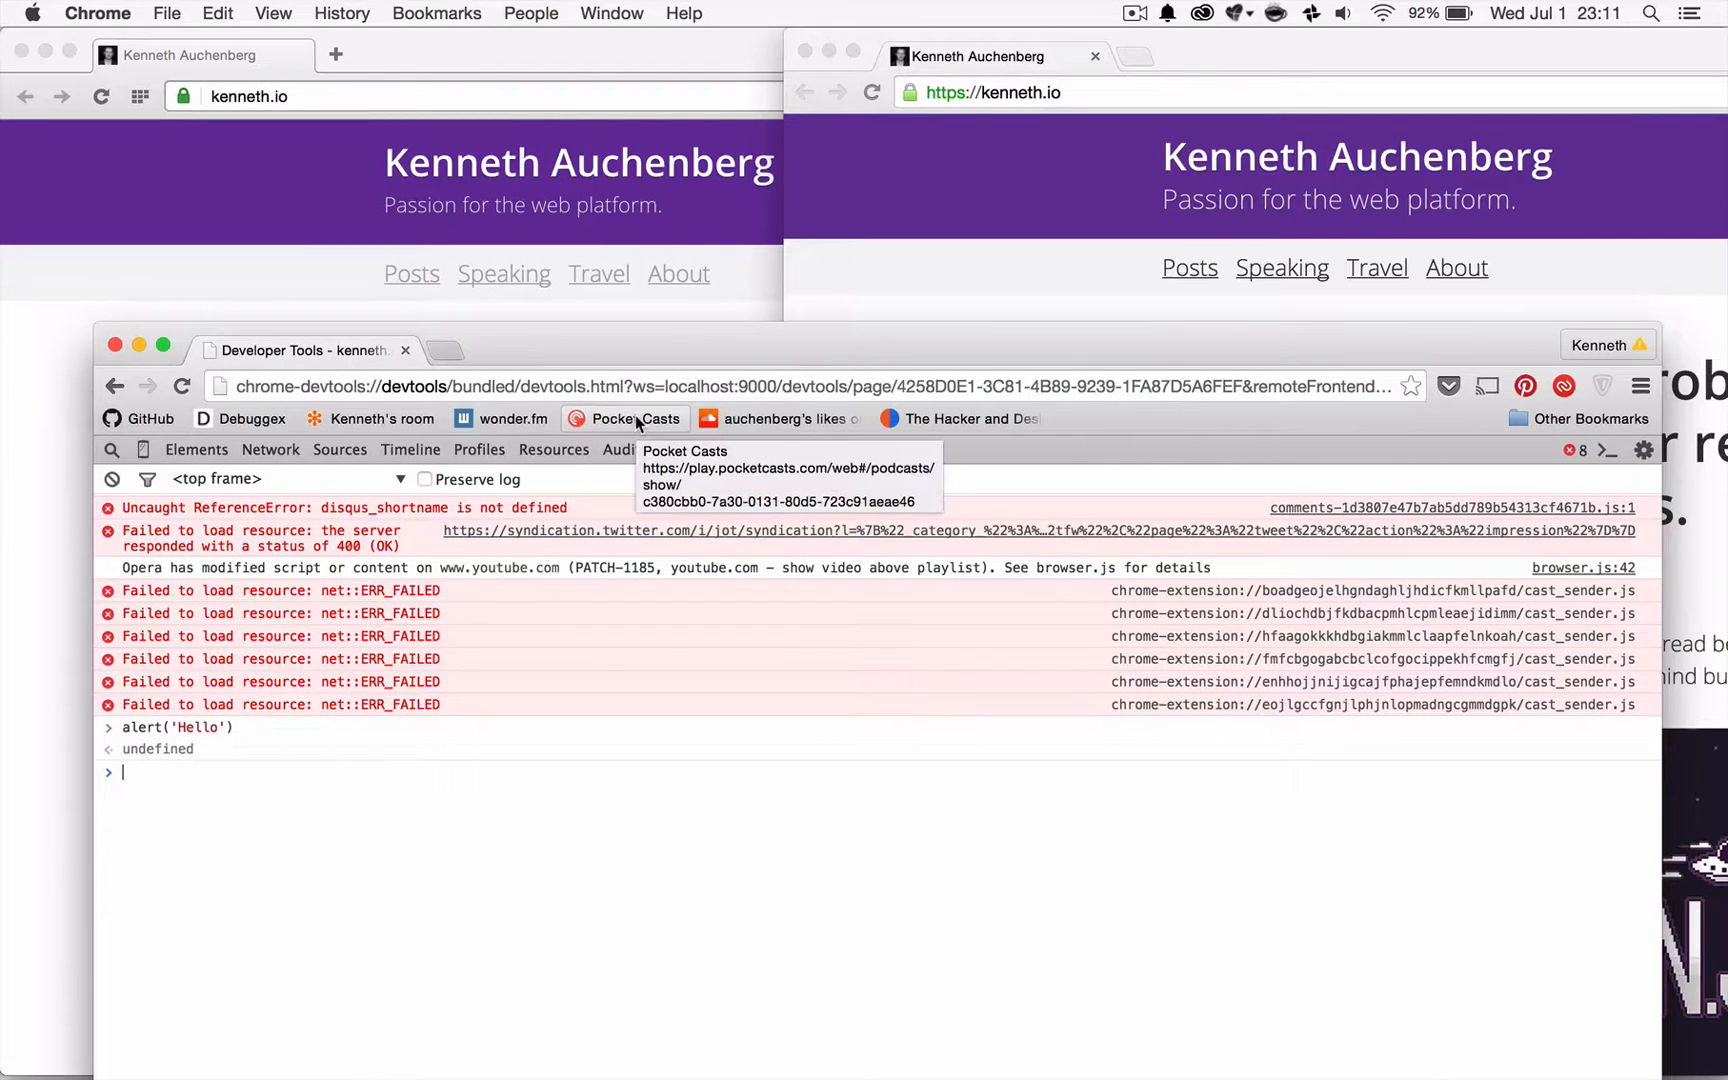
mouse_move(694, 776)
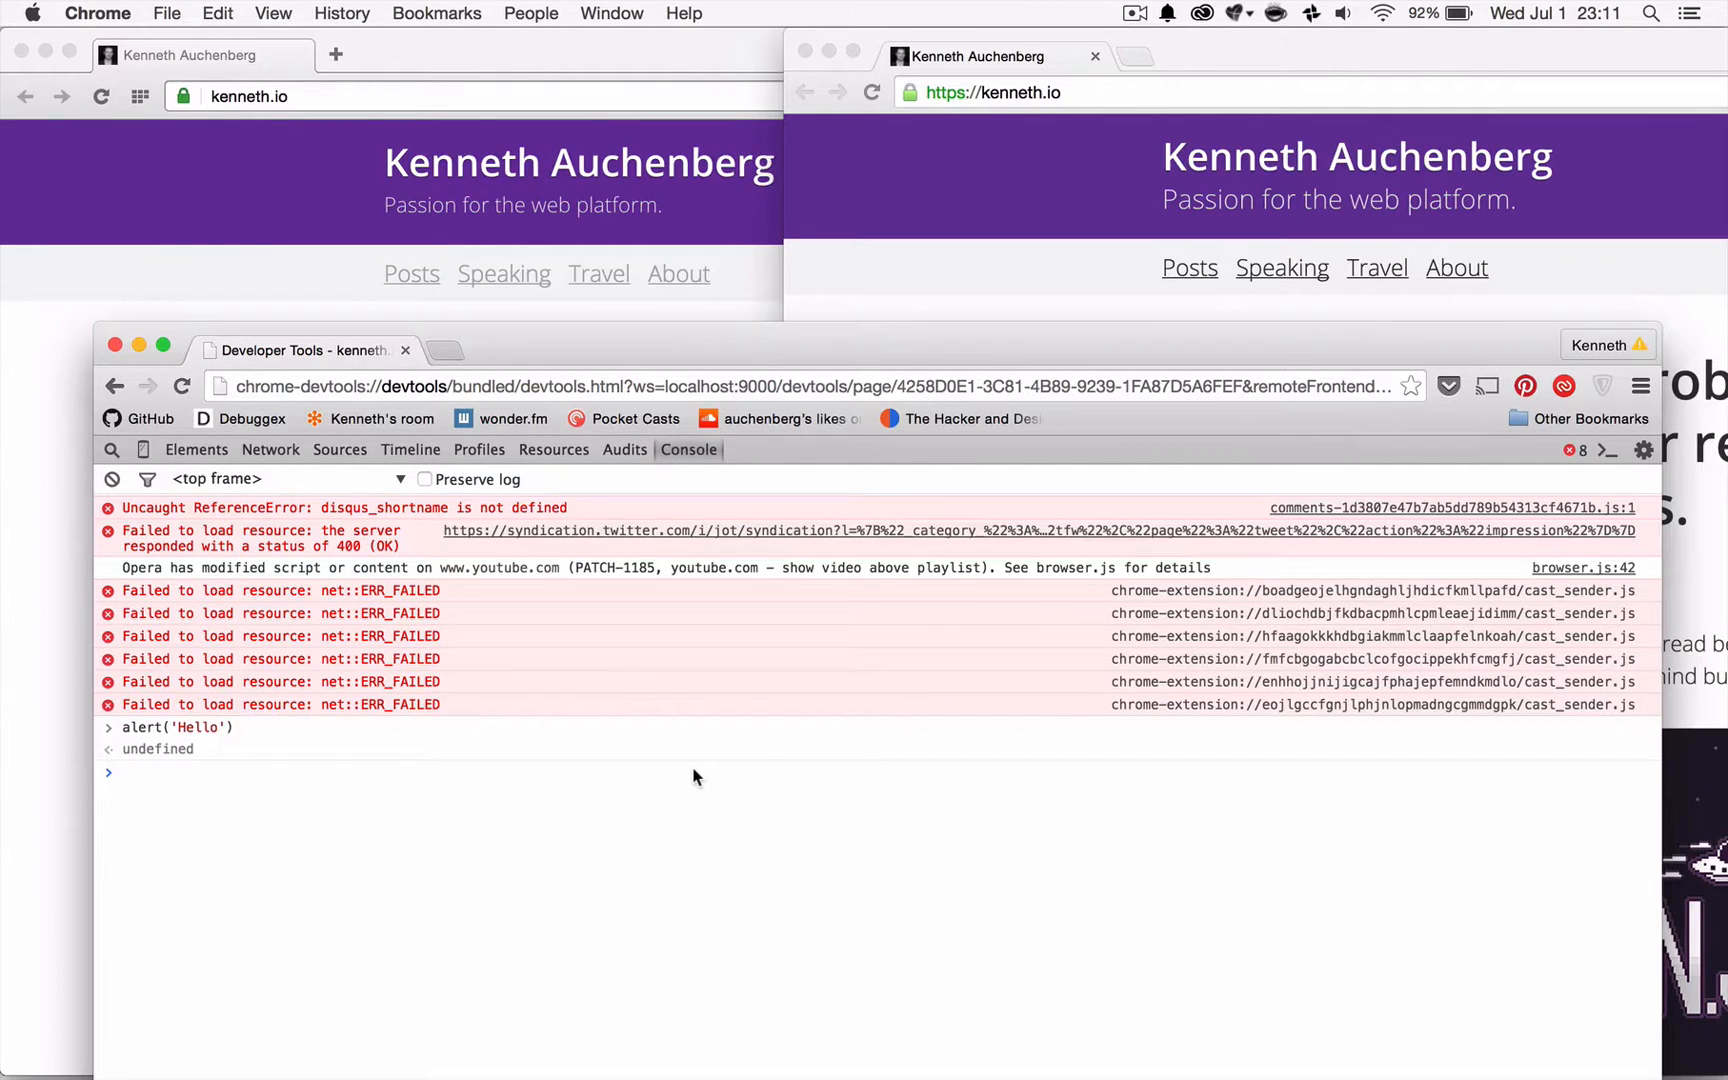
mouse_move(620, 714)
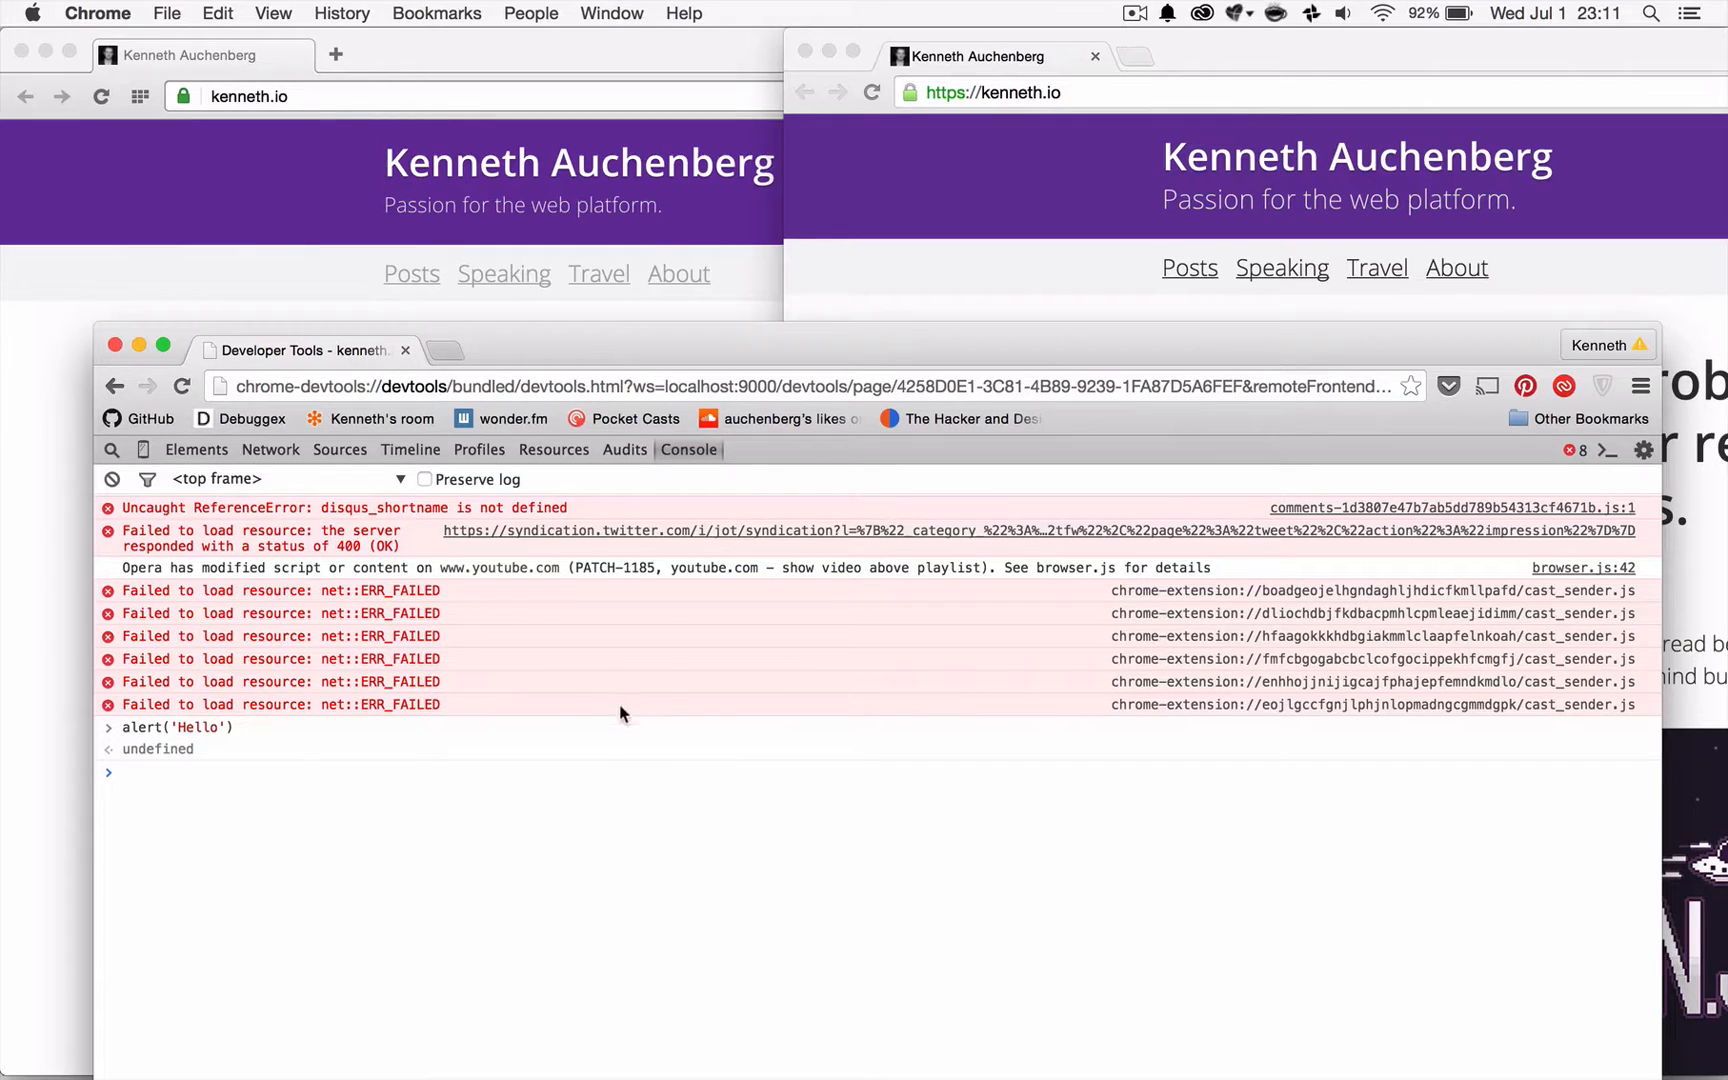
mouse_move(548, 652)
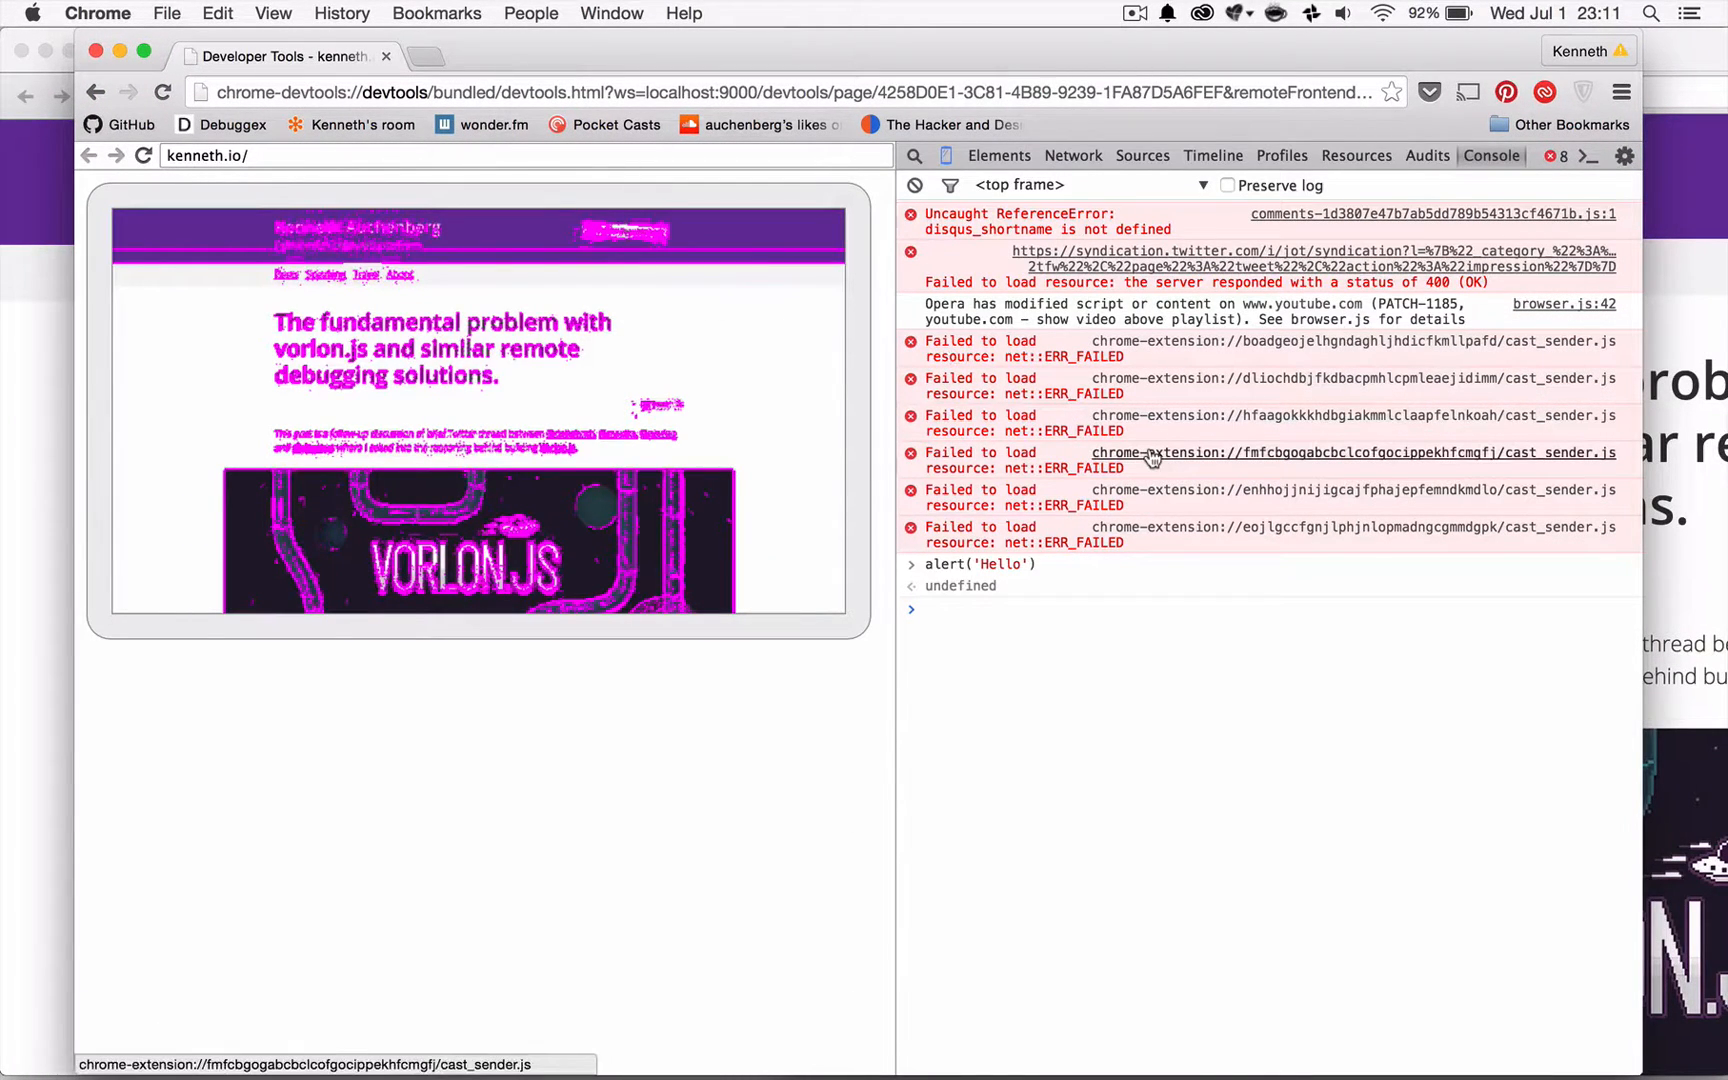
mouse_move(884, 40)
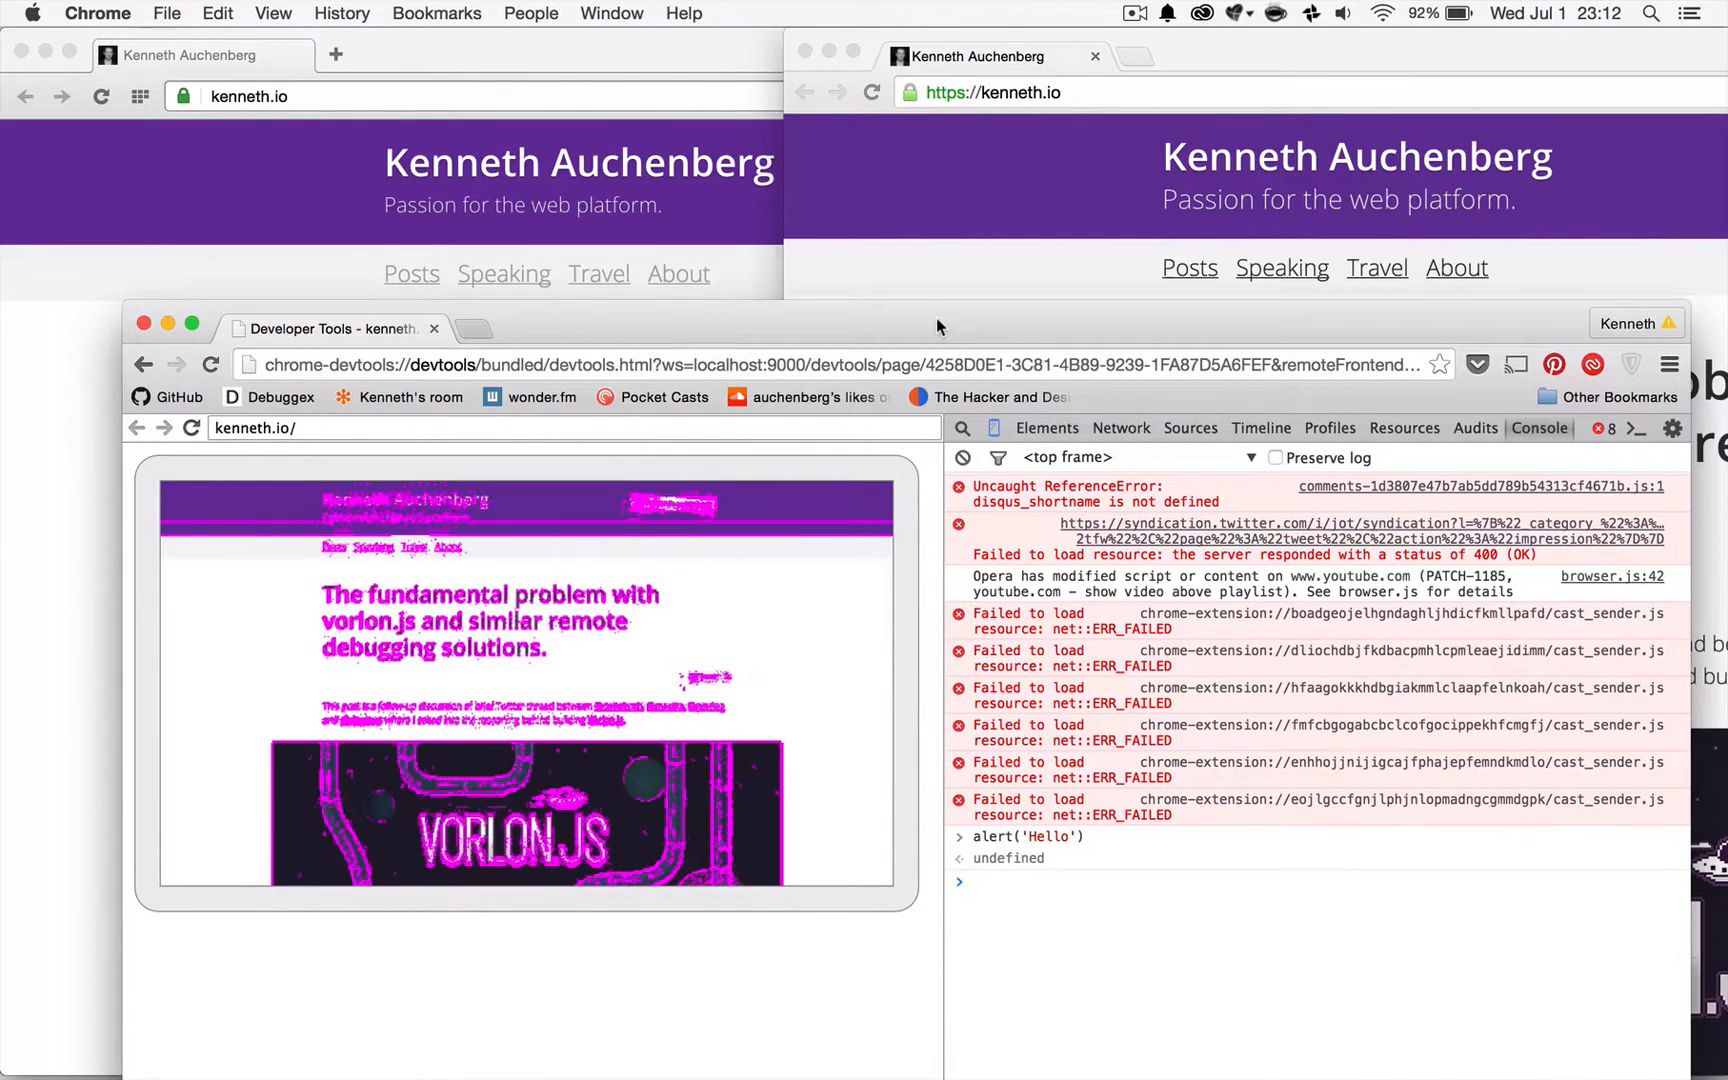
mouse_move(652, 478)
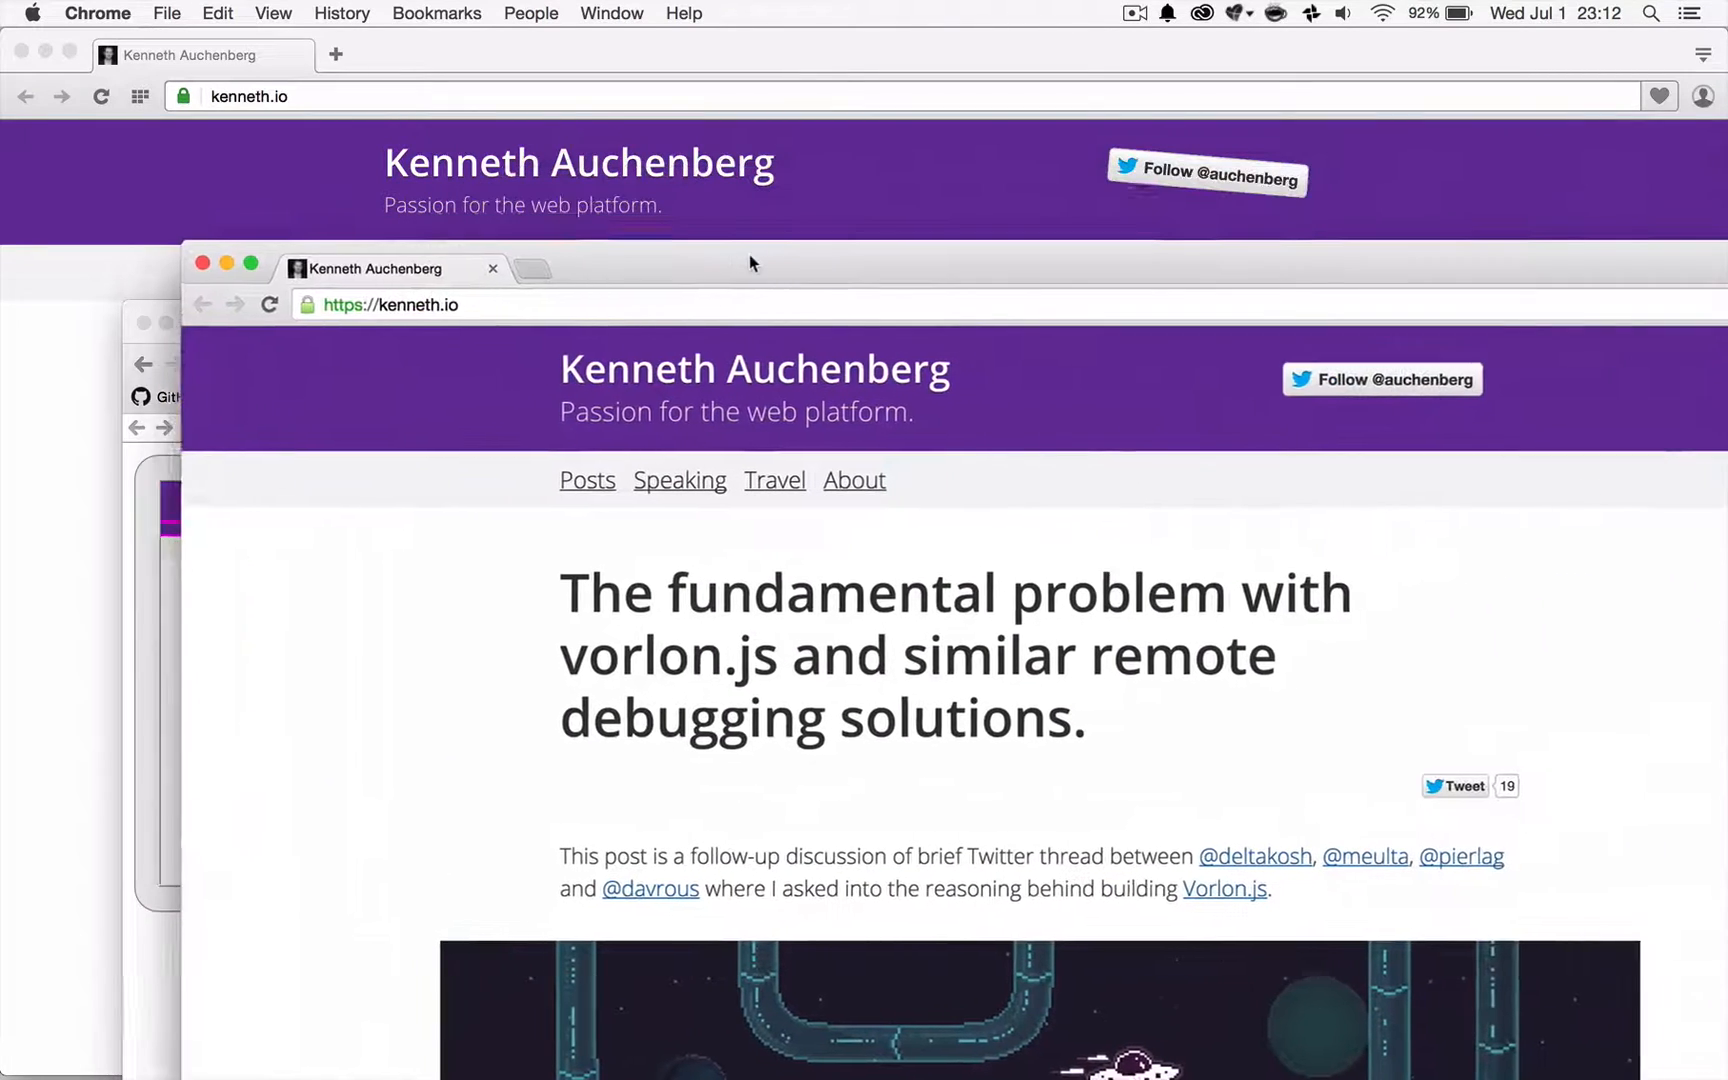
Drag the Chrome kenneth.io window left to line up beneath Opera
left_click_drag(750, 264, 600, 266)
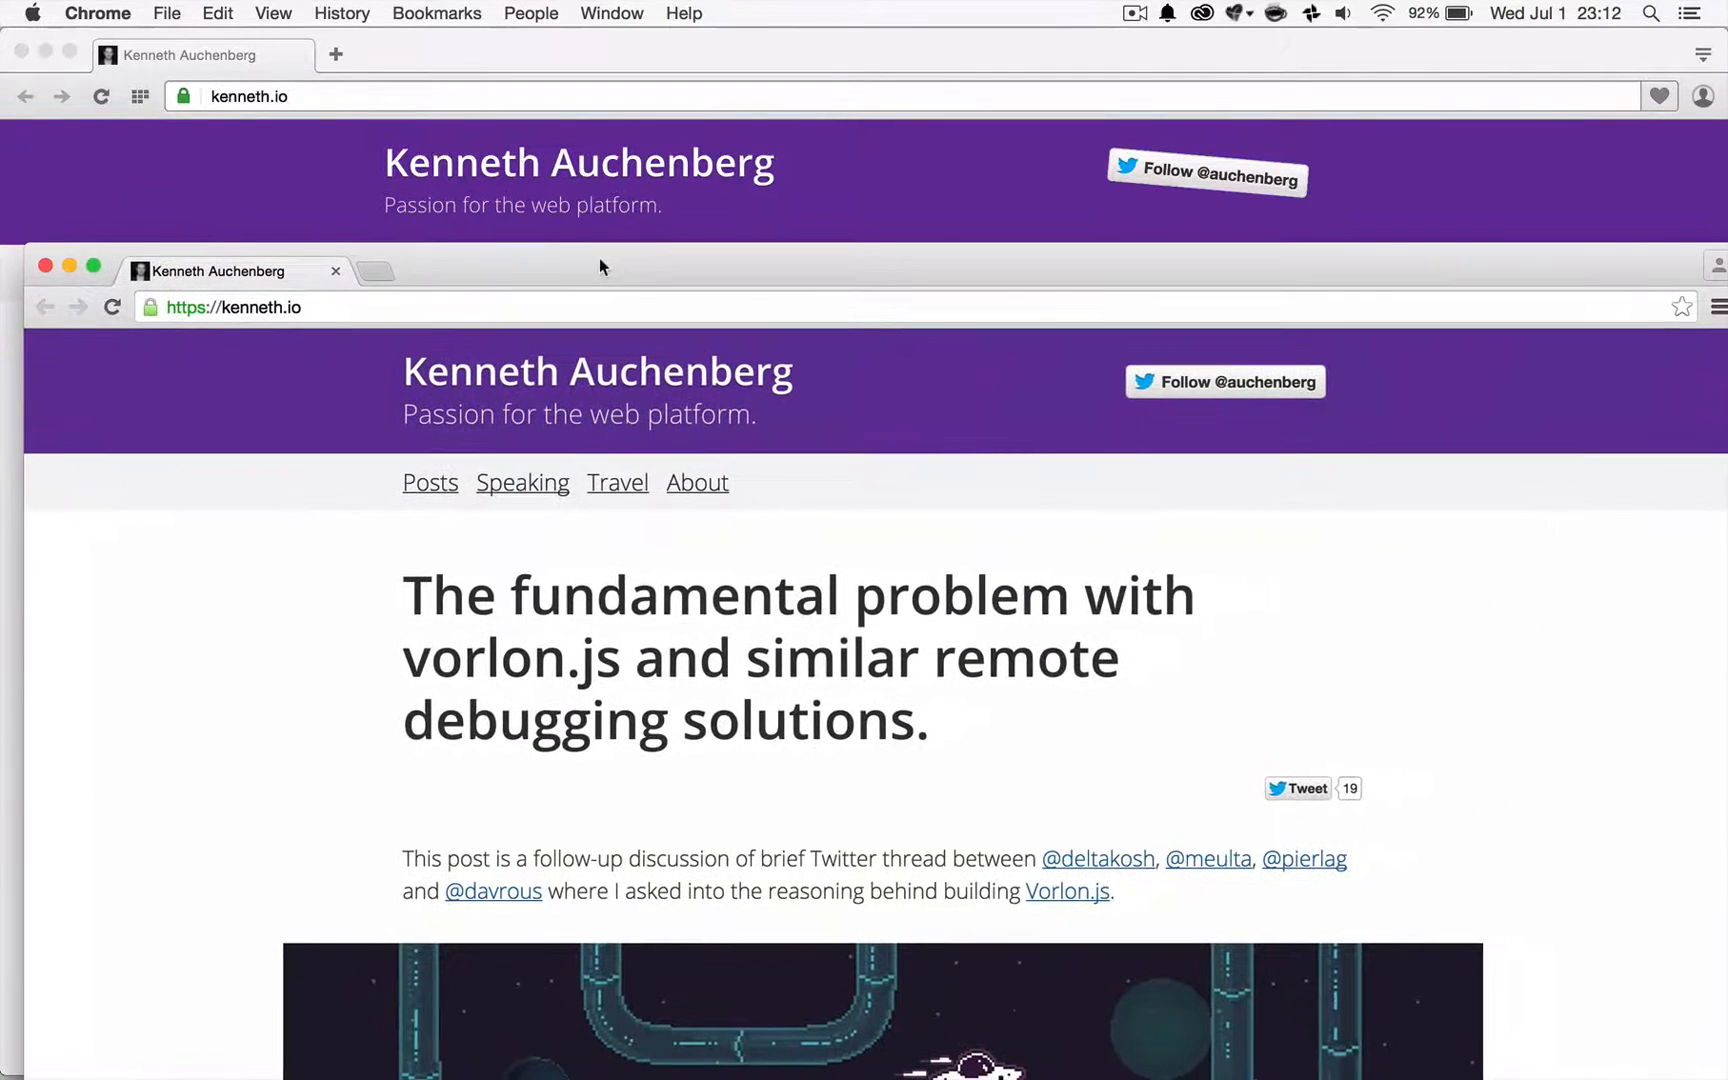
mouse_move(1138, 304)
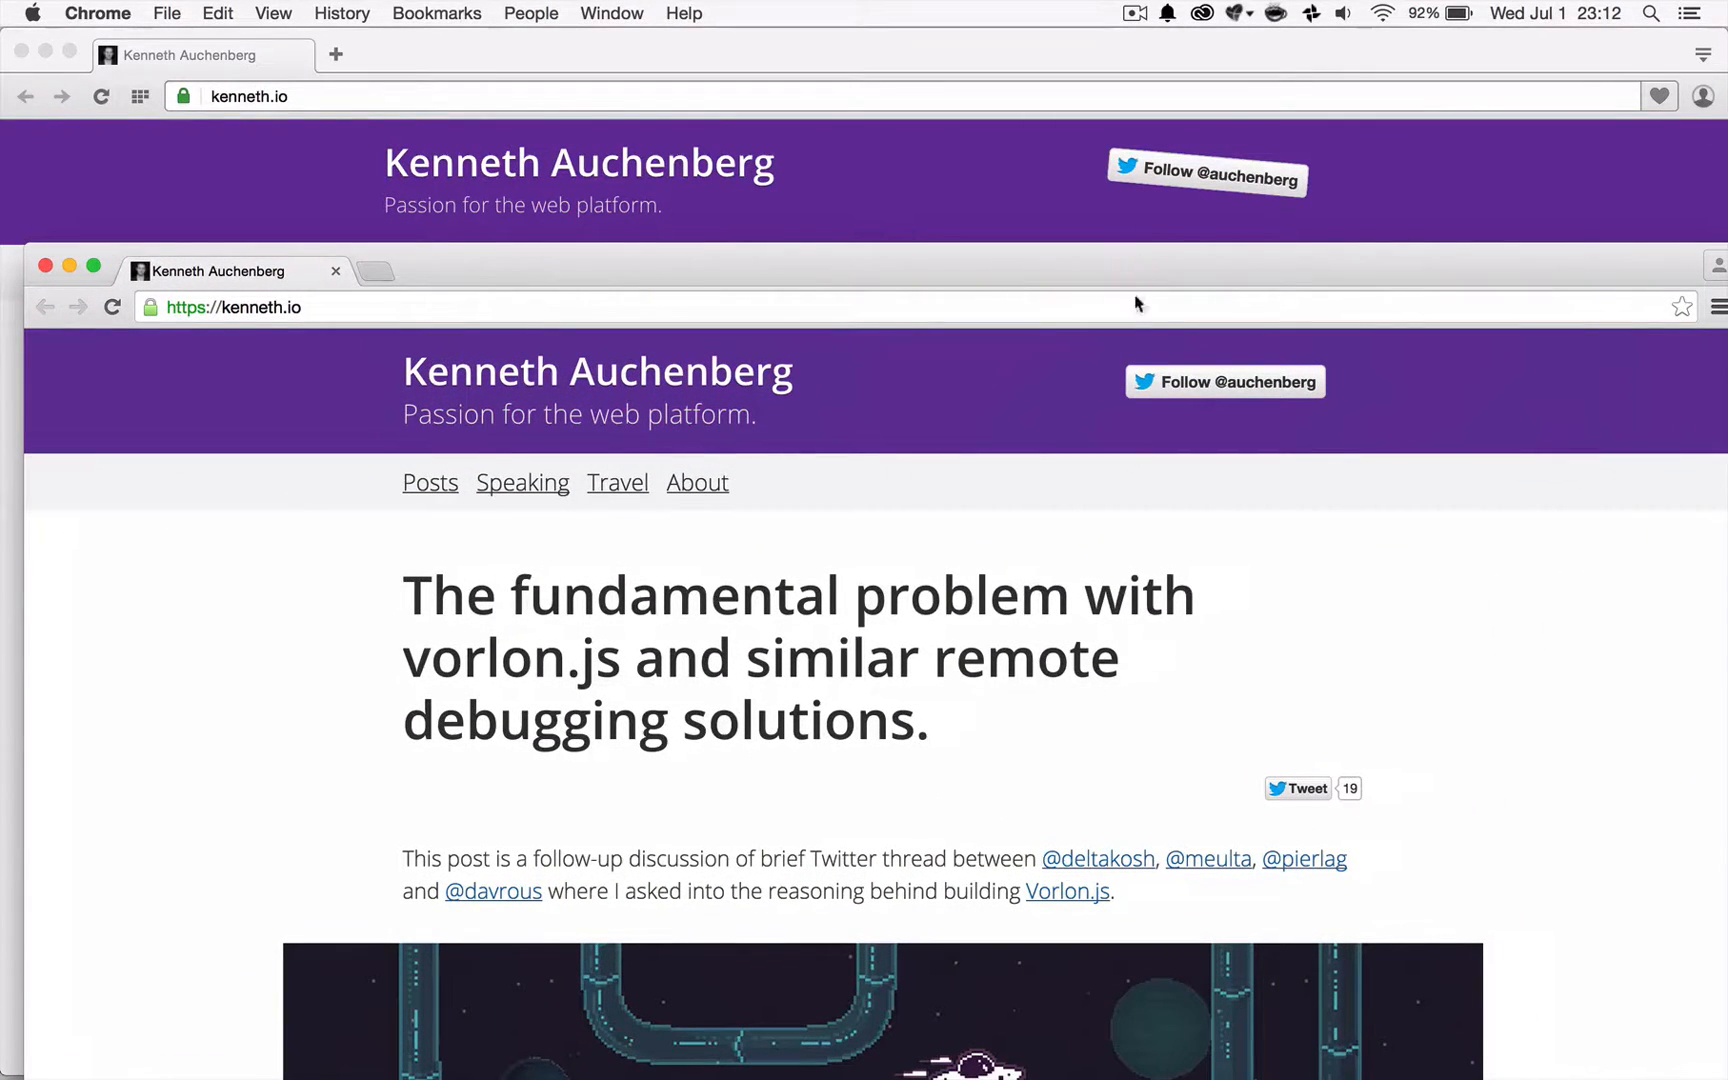
mouse_move(960, 276)
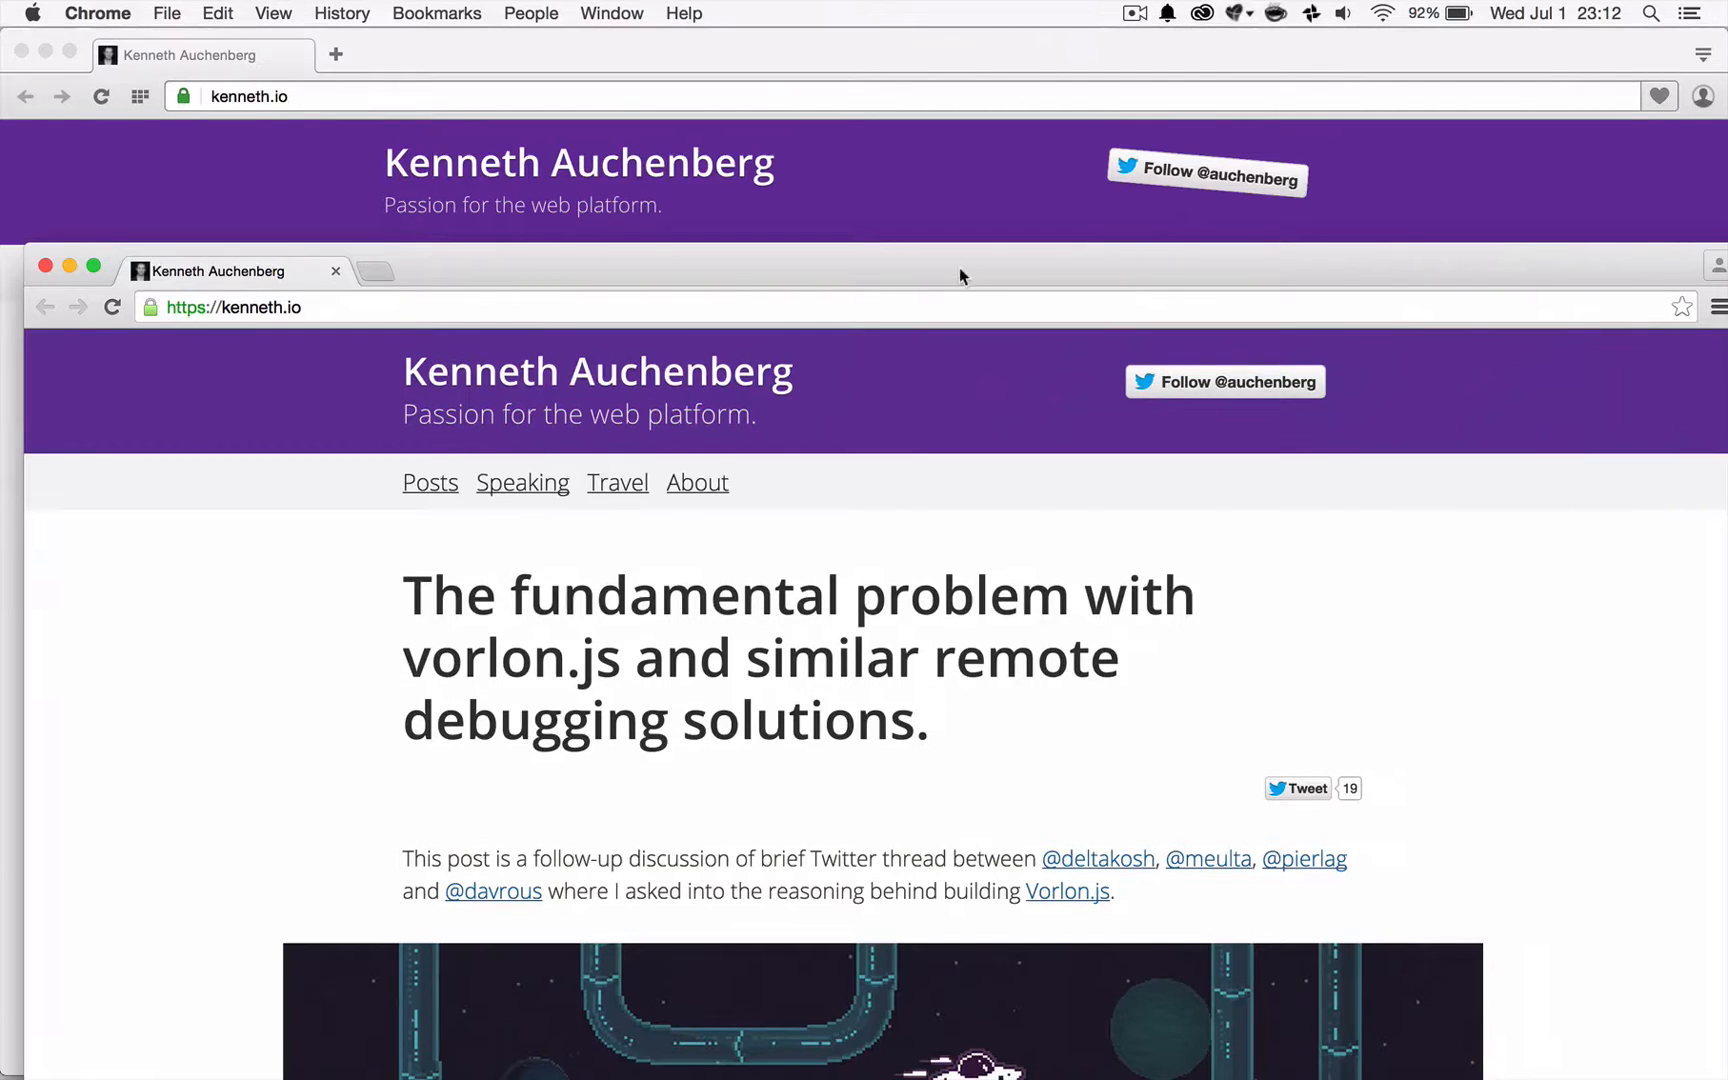